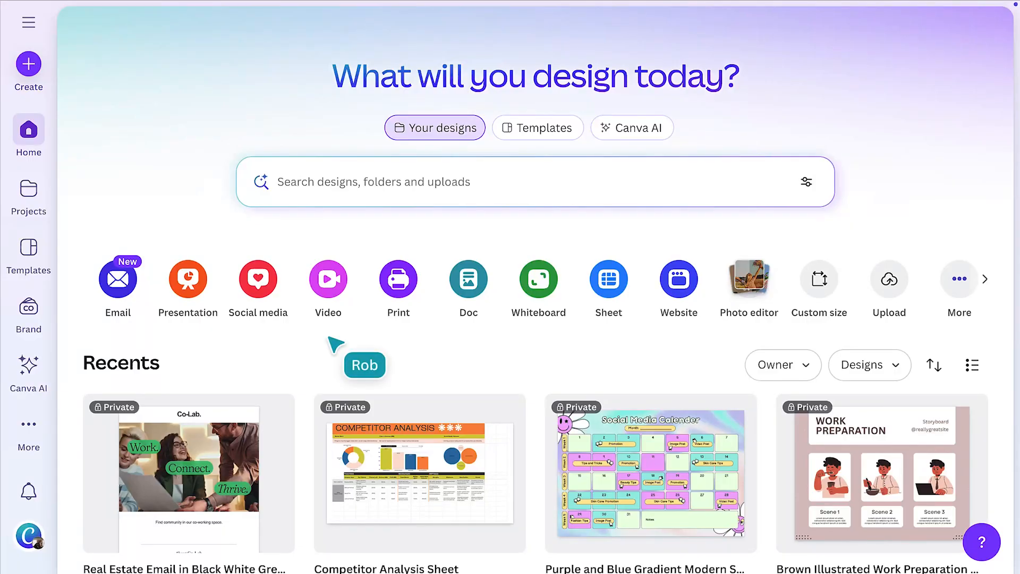
Create a new design, browse Sheets templates and preview the Marketing Budget Tracker template.
click(28, 70)
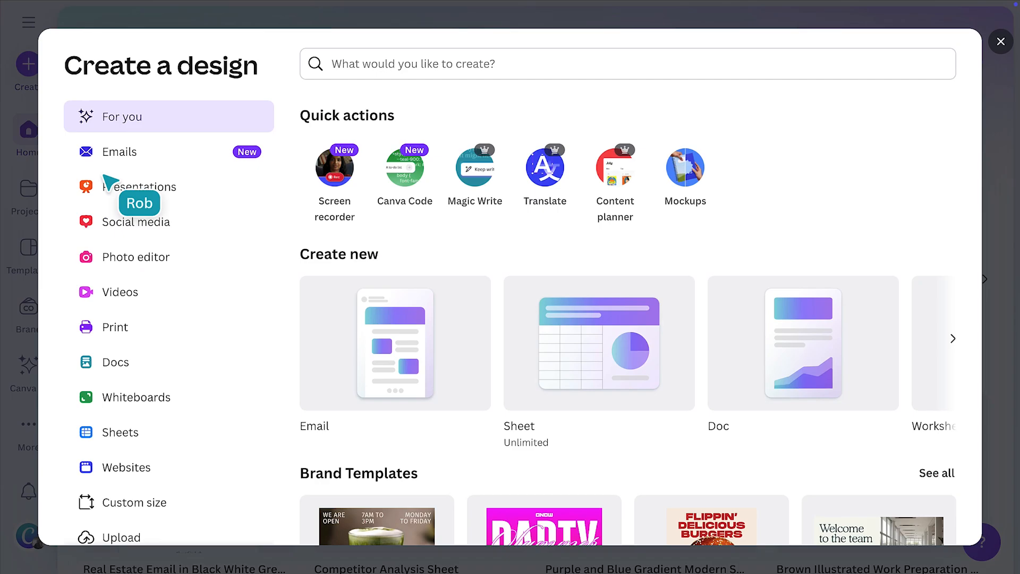
click(120, 433)
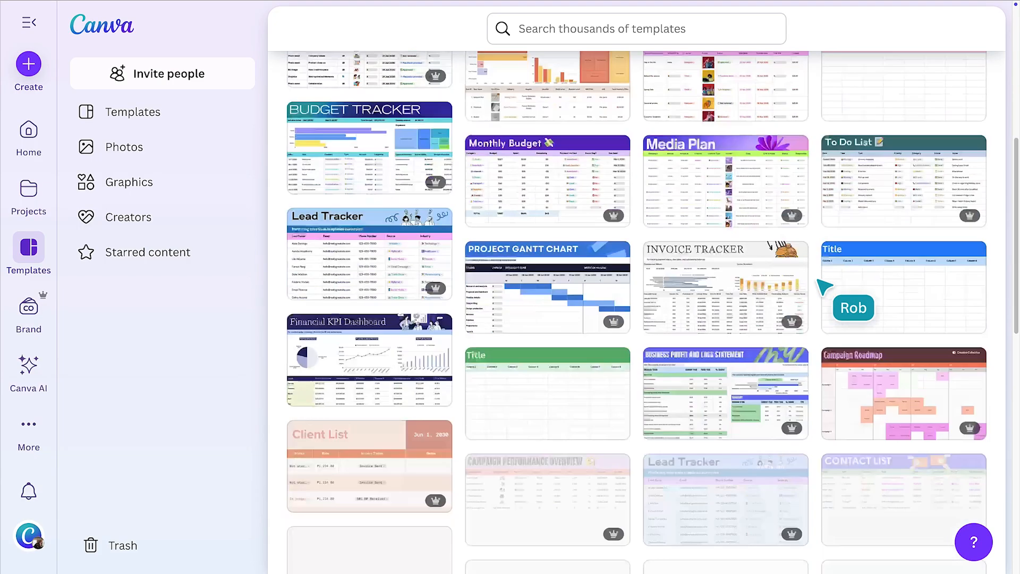
scroll(down, 3)
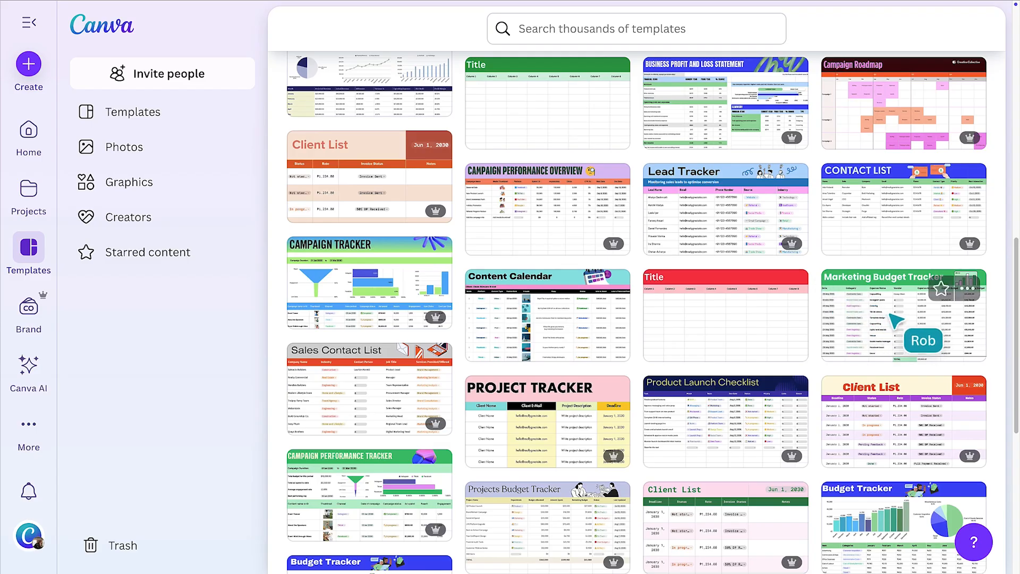
click(903, 314)
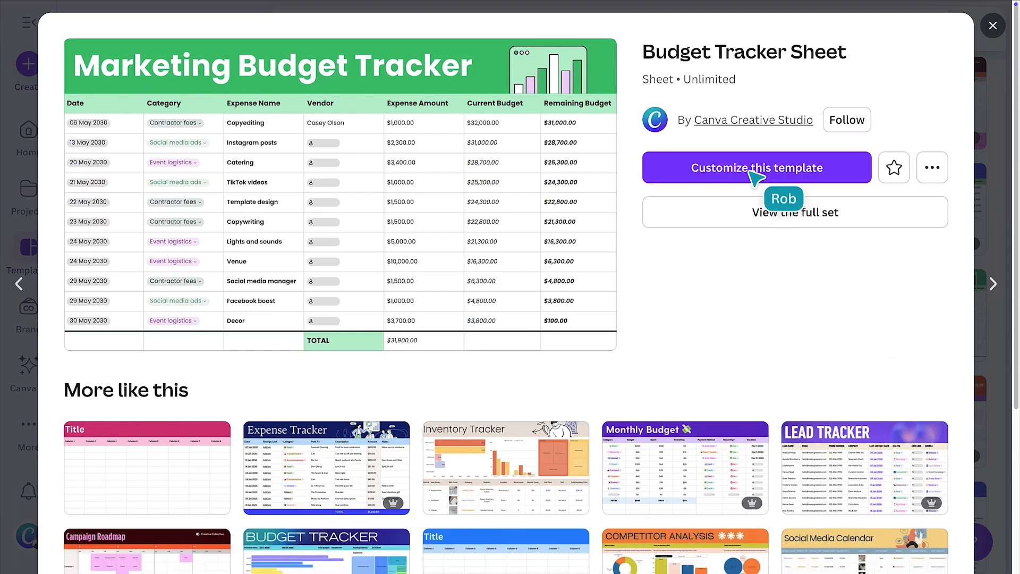
Customize the template and delete the banner chart illustration, category boxes and tips note.
click(756, 167)
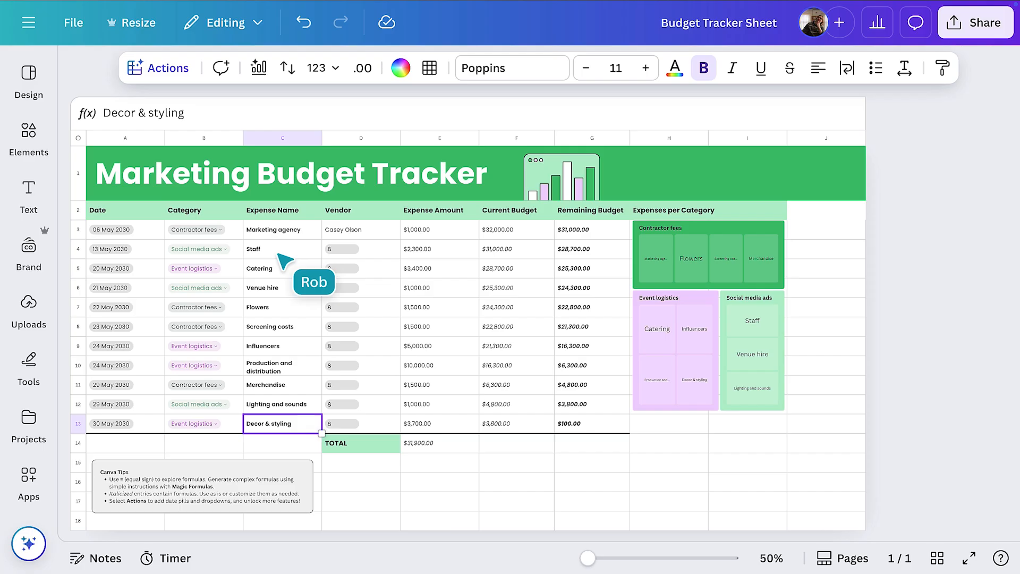
click(561, 177)
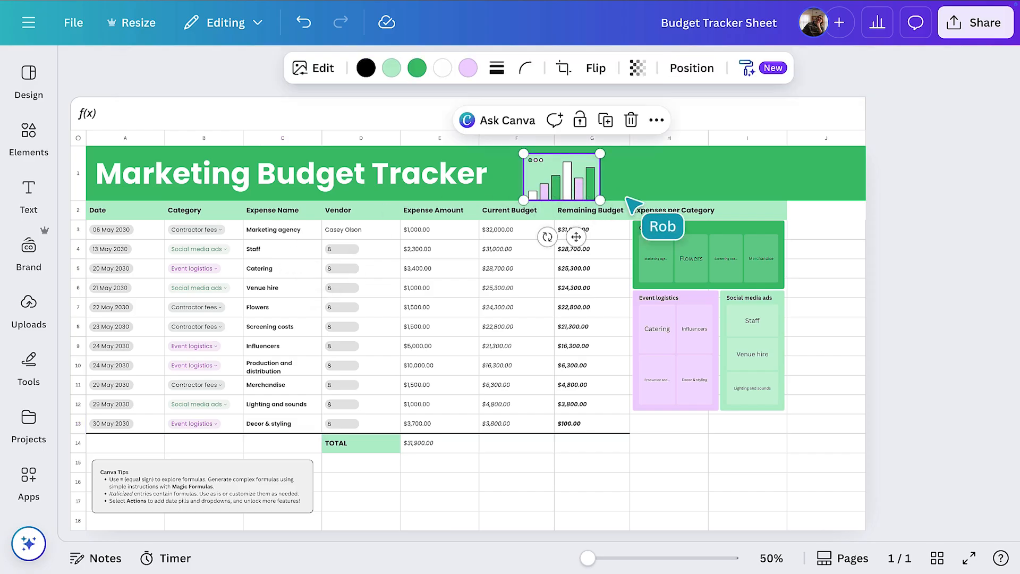
click(708, 316)
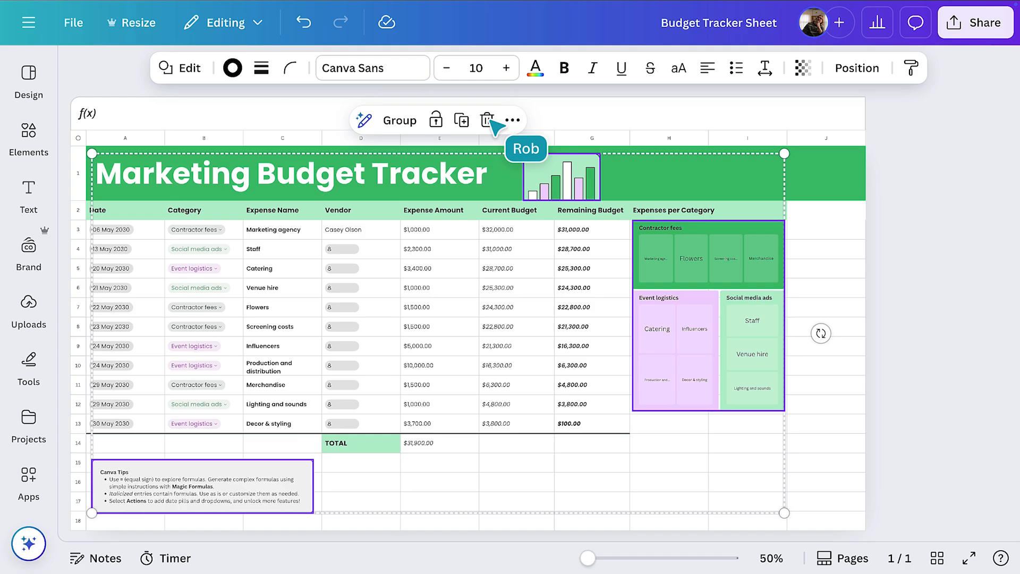
click(487, 120)
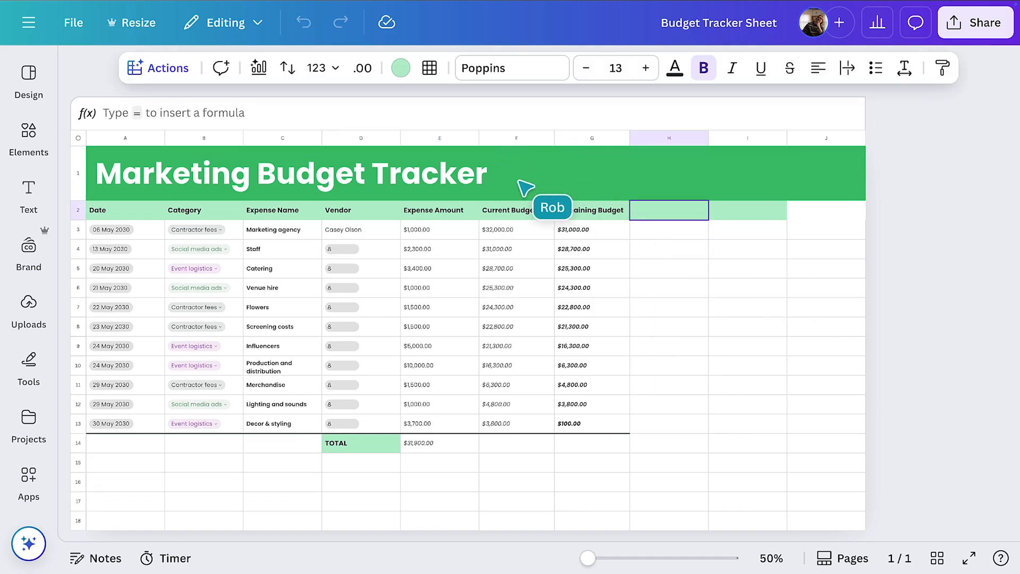
Apply brand colours, add the ONOW GROUP logo and set the title in Montserrat at size 64.
click(233, 68)
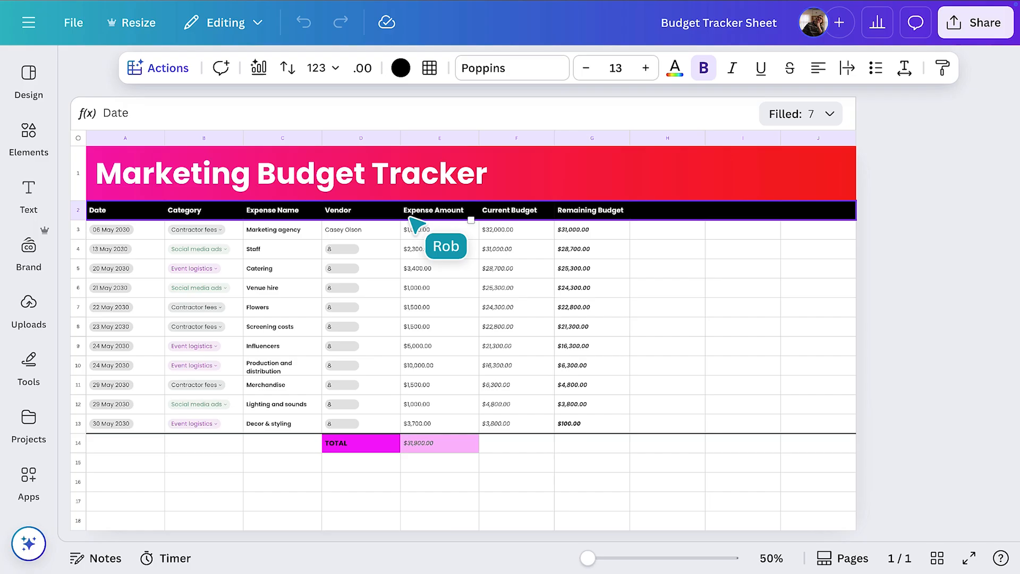
mouse_move(38, 253)
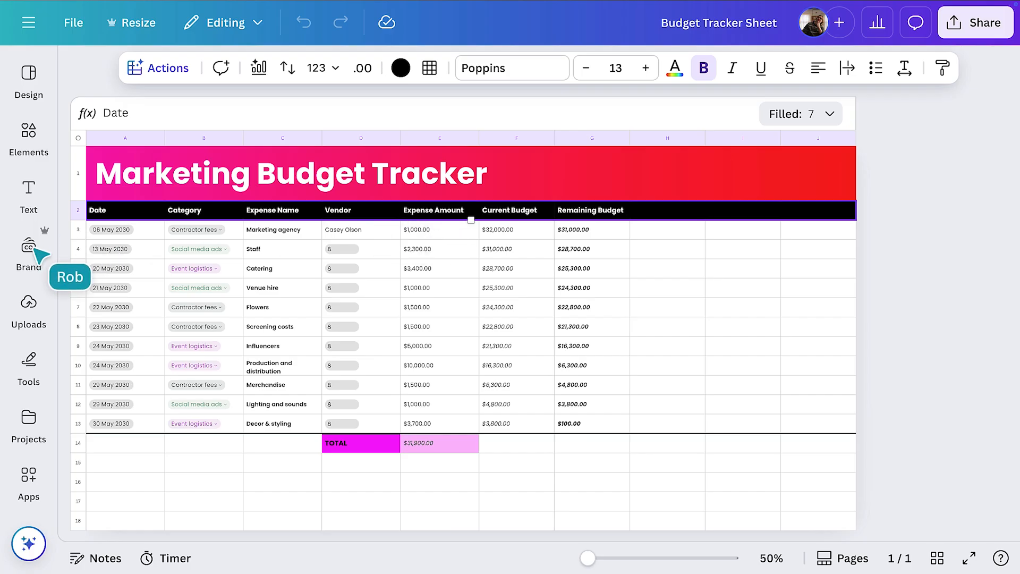
click(29, 247)
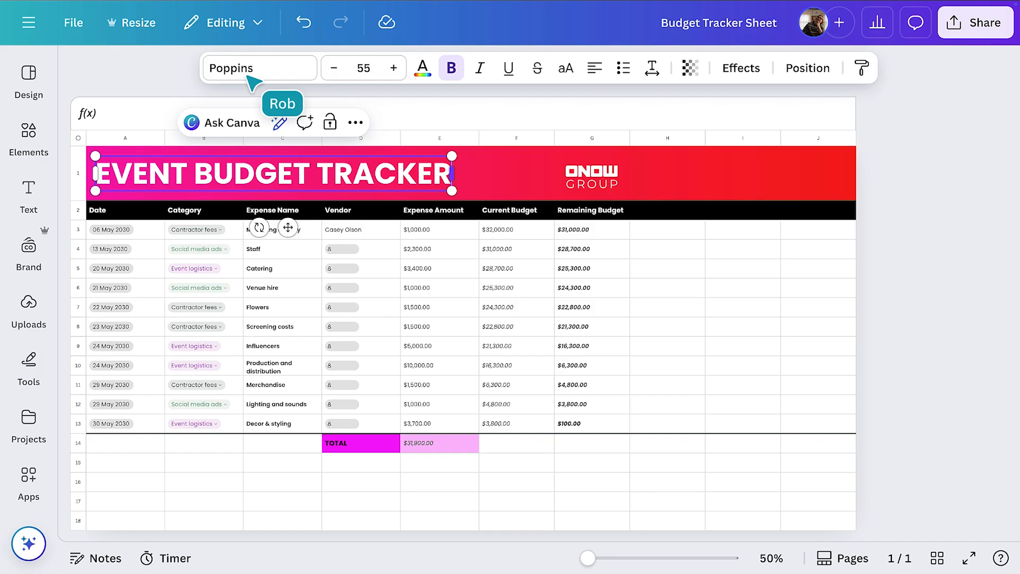
click(259, 68)
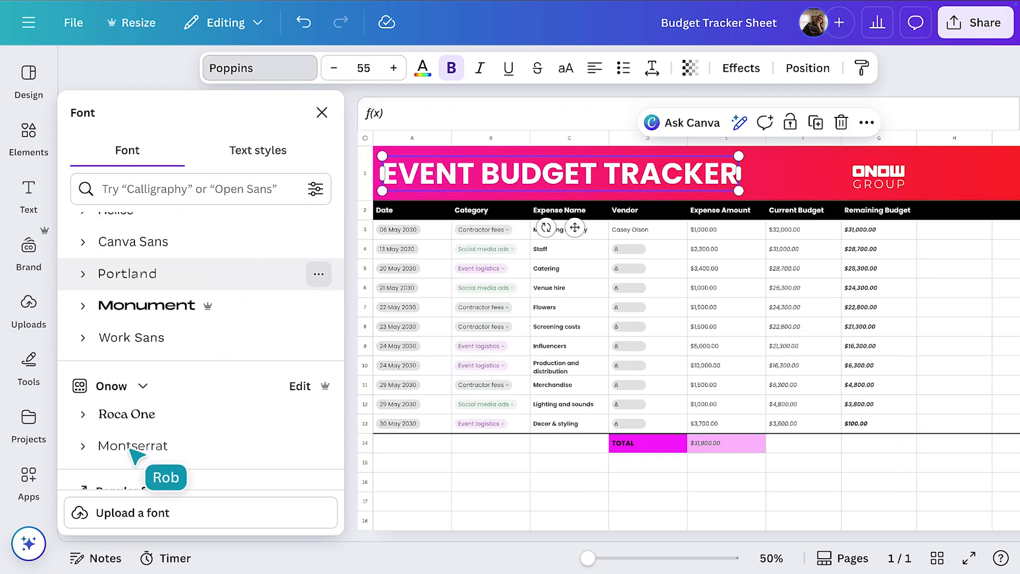
click(134, 445)
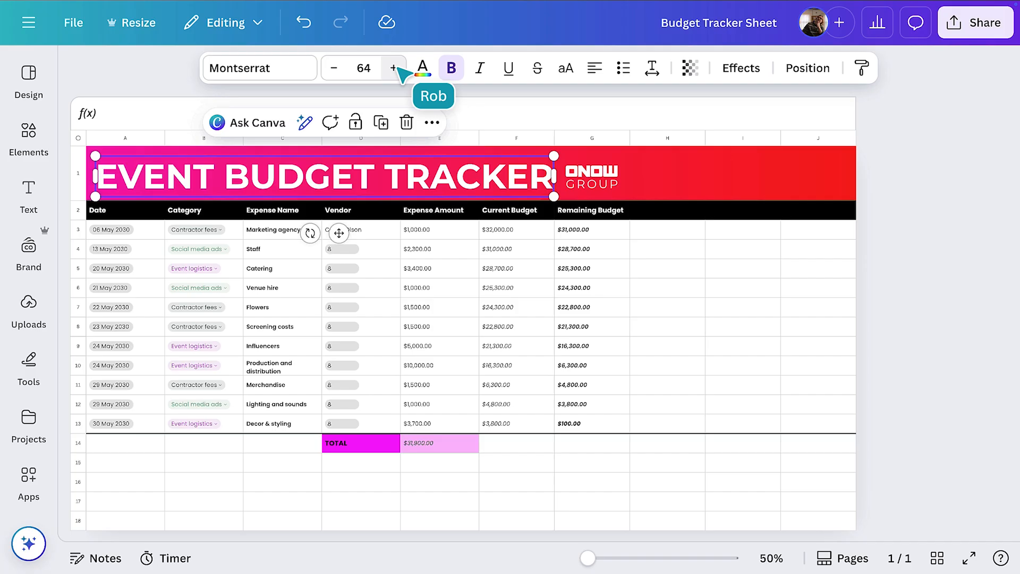
click(202, 229)
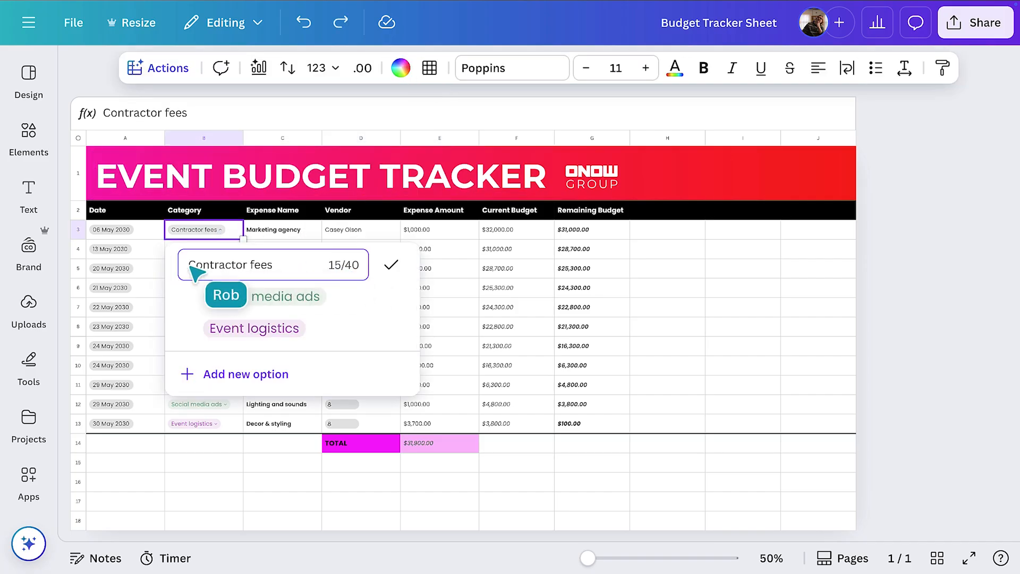
Rename the category to Marketing & Promotion across all 10 similar dropdowns and paste the moved column.
text(Marketing & Pro)
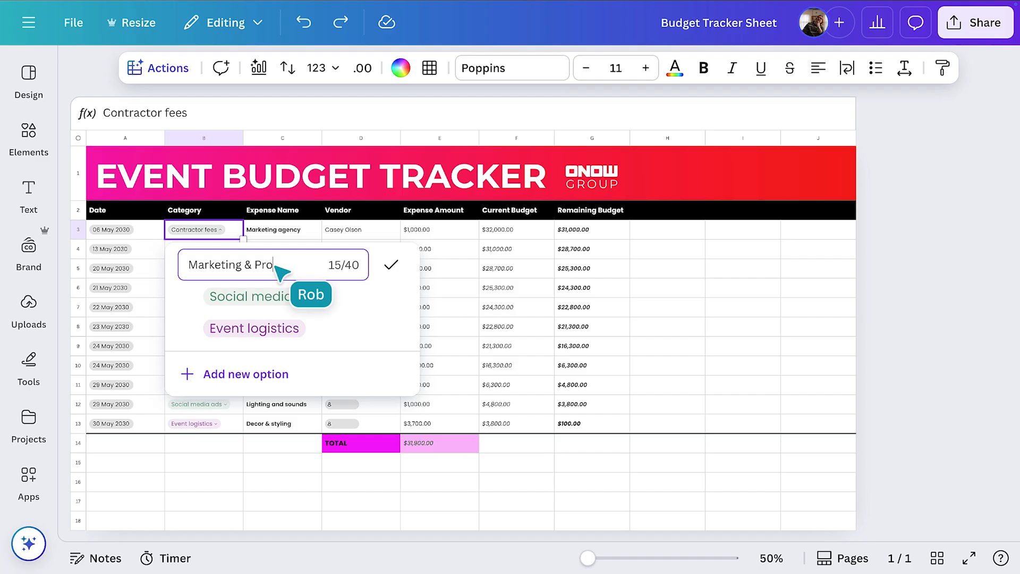
click(389, 264)
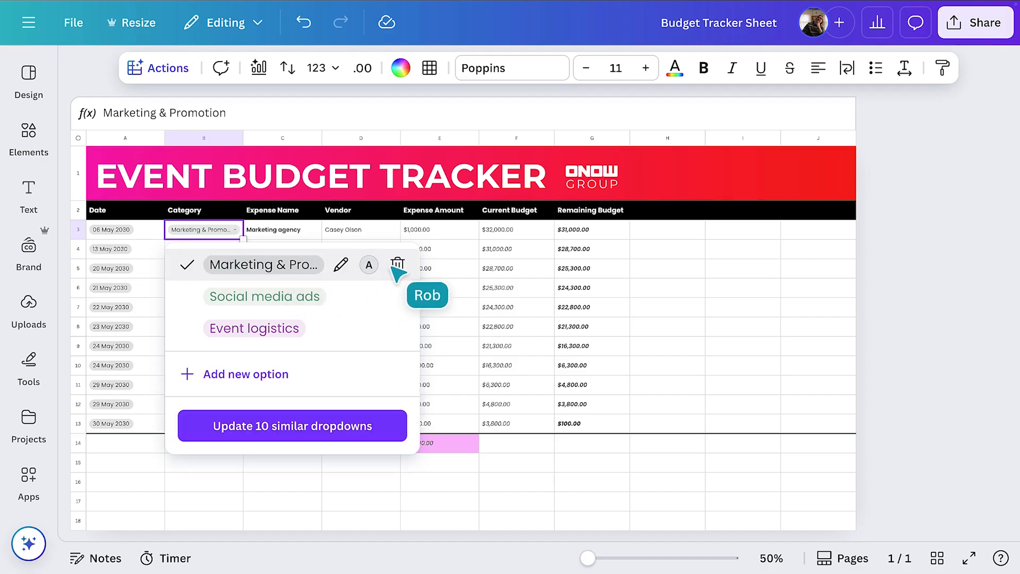
click(292, 426)
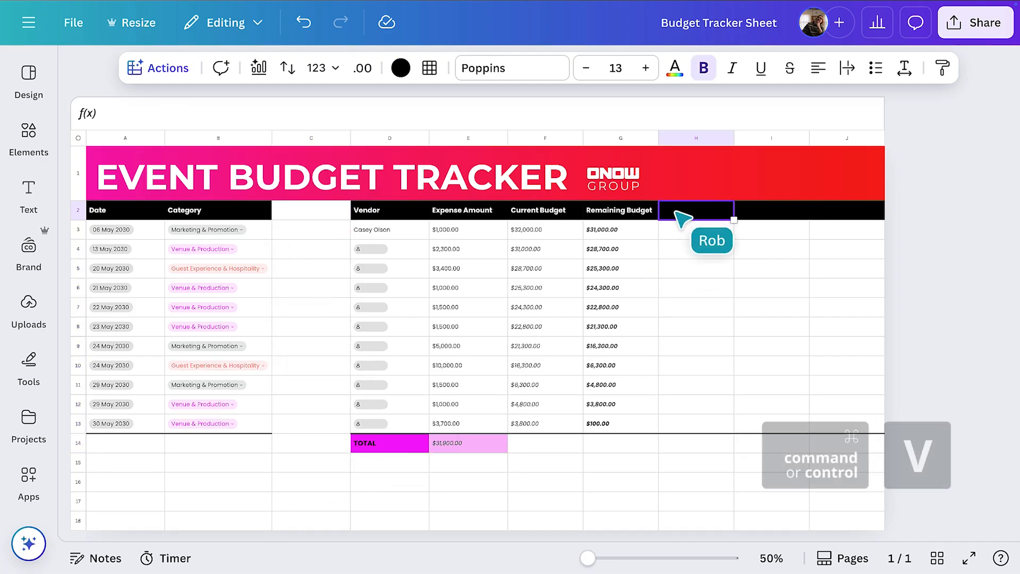
key(cmd+v)
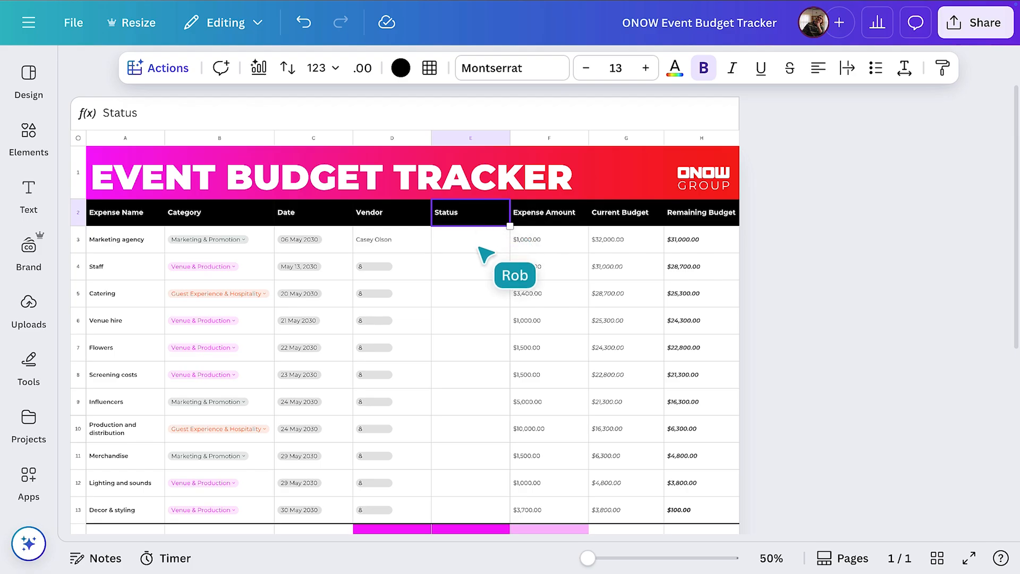
Insert a dropdown in E3, fill it down the Status column and set the first expense's status.
click(470, 239)
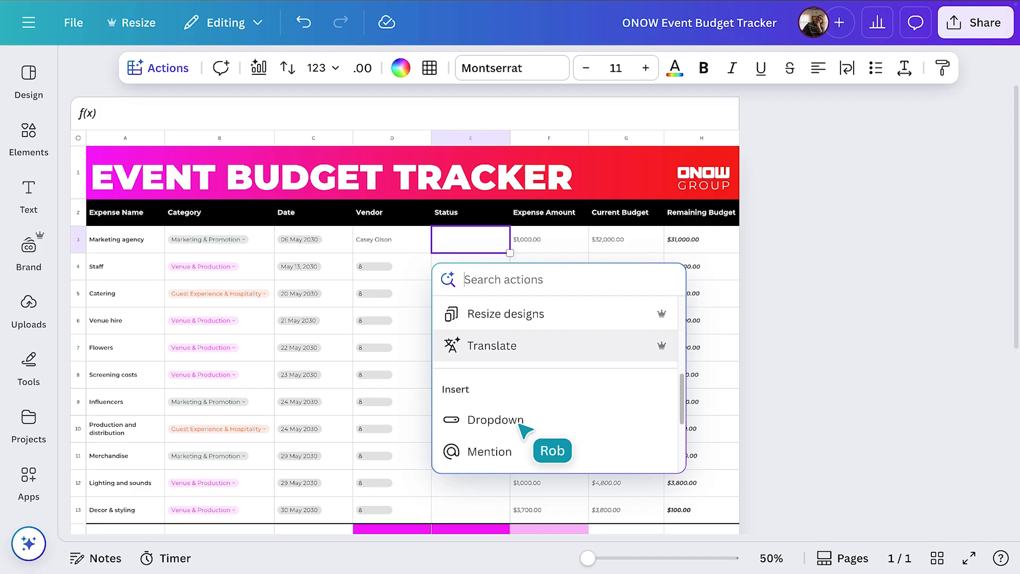
click(496, 419)
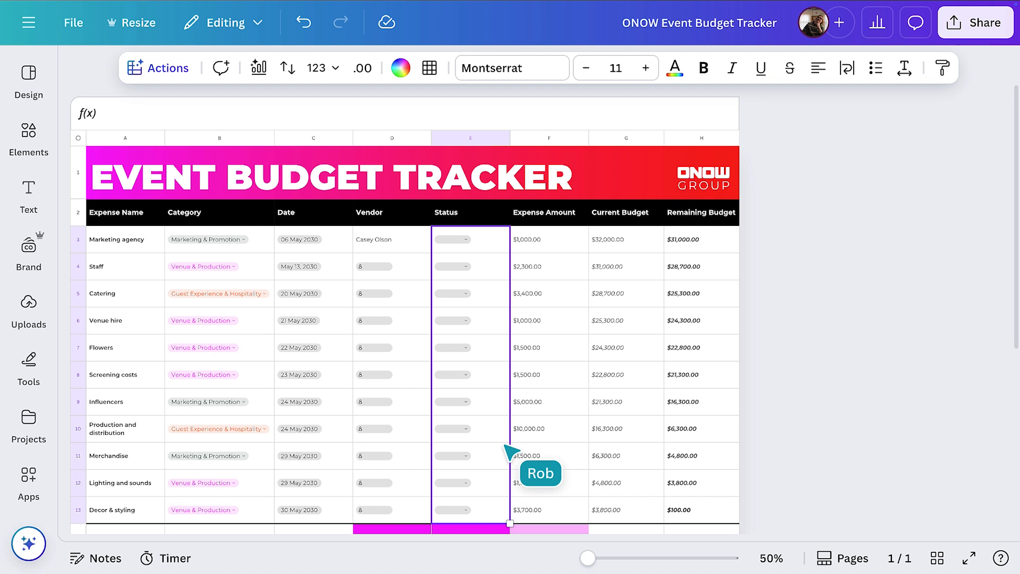
click(470, 239)
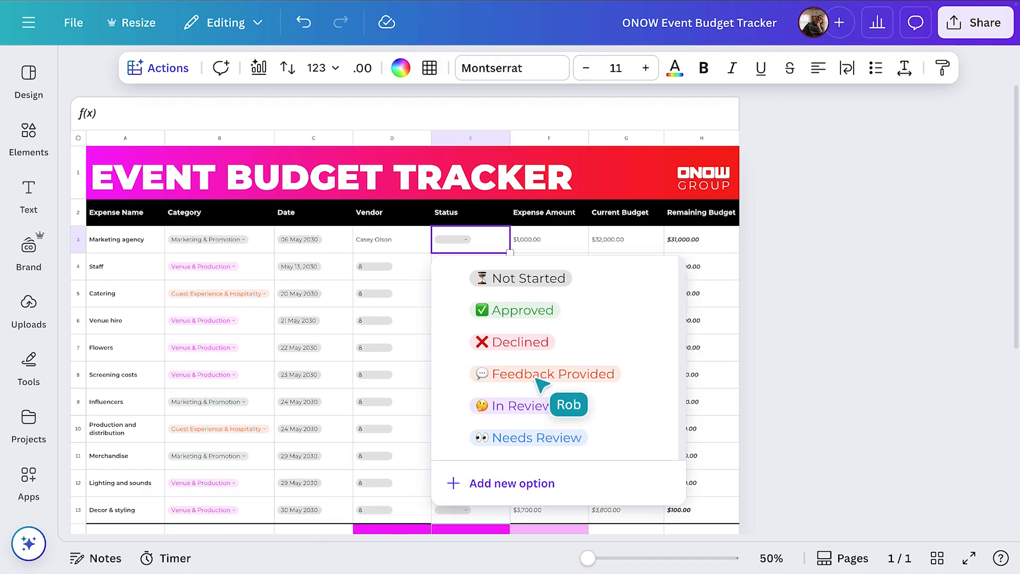
click(544, 373)
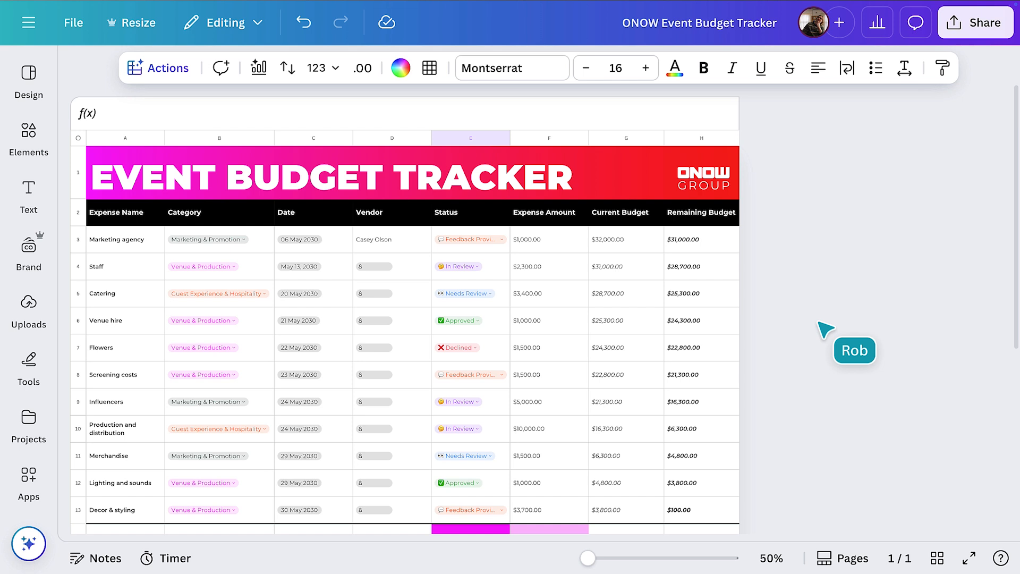
mouse_move(634, 253)
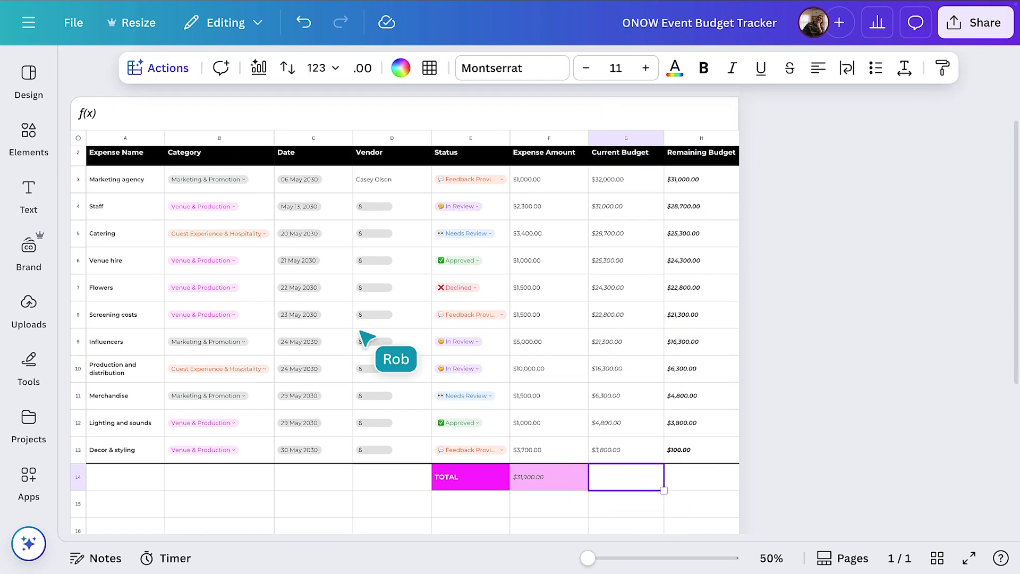
Generate a Magic Formulas column total in G14 giving a Current Budget of $216,600.00.
click(159, 68)
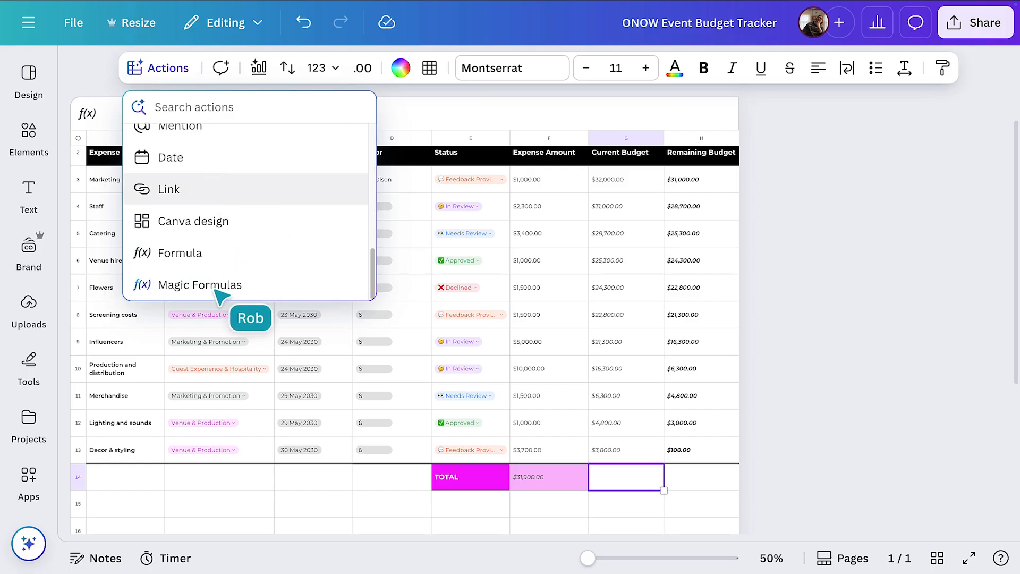
click(200, 285)
text(add total for this column)
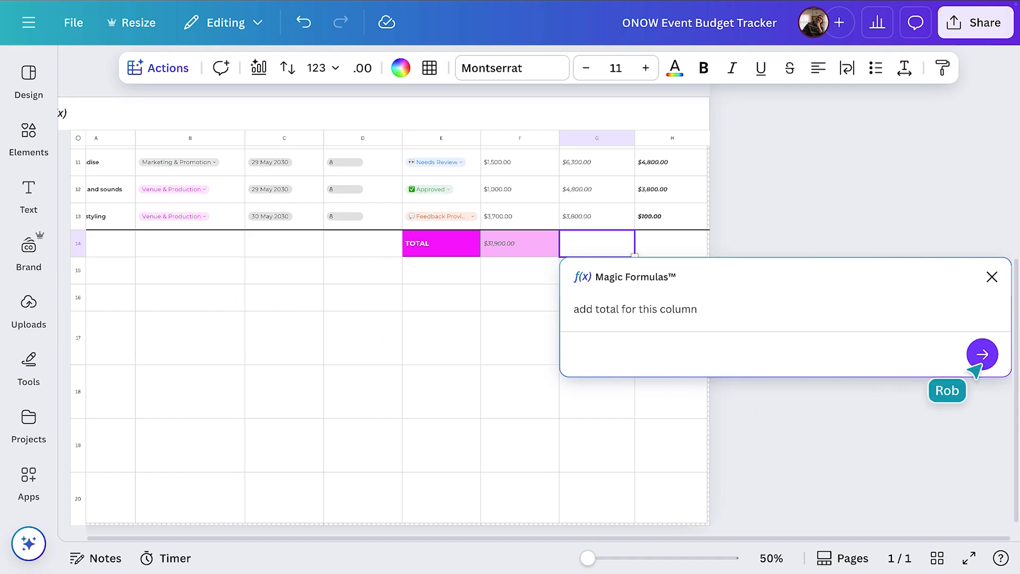
click(982, 354)
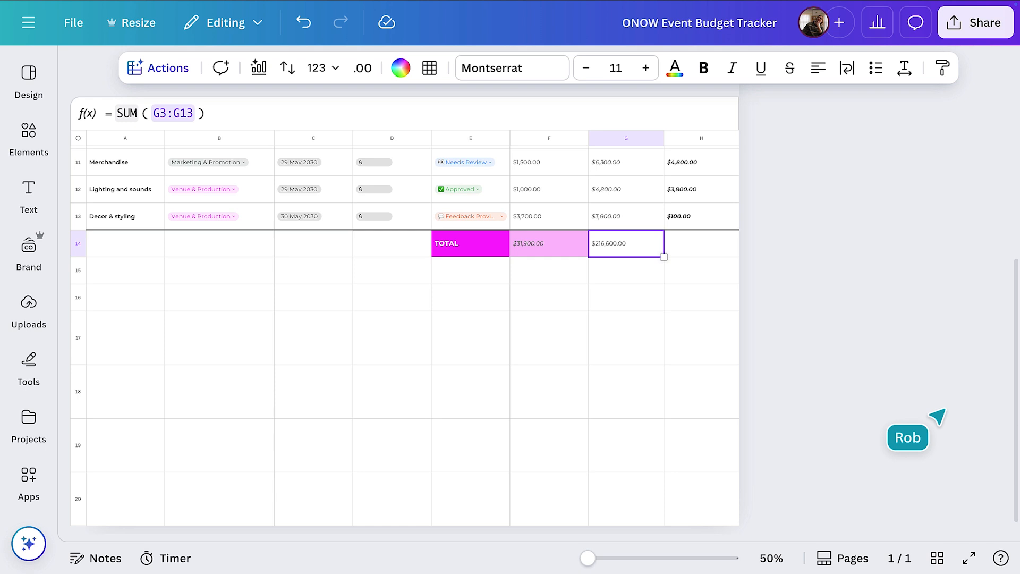
mouse_move(665, 259)
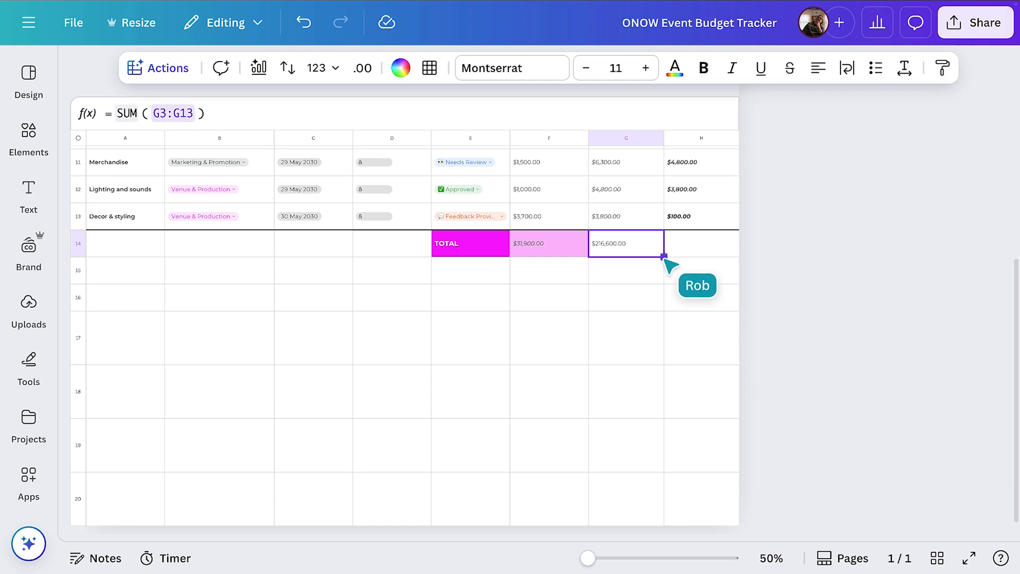
click(700, 243)
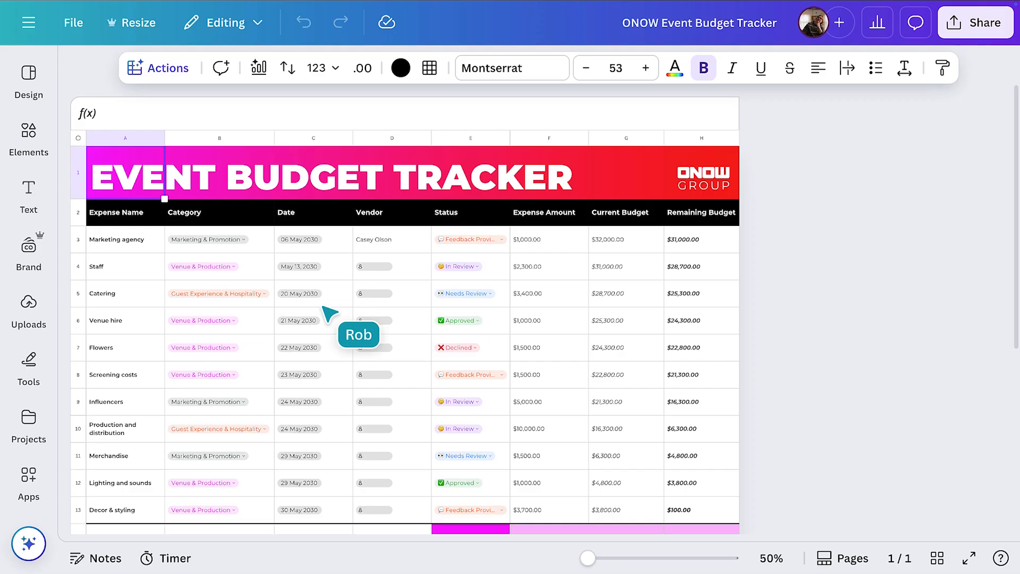
Ask Magic Insights 'What is the biggest saving' and generate the savings insights and chart.
click(159, 67)
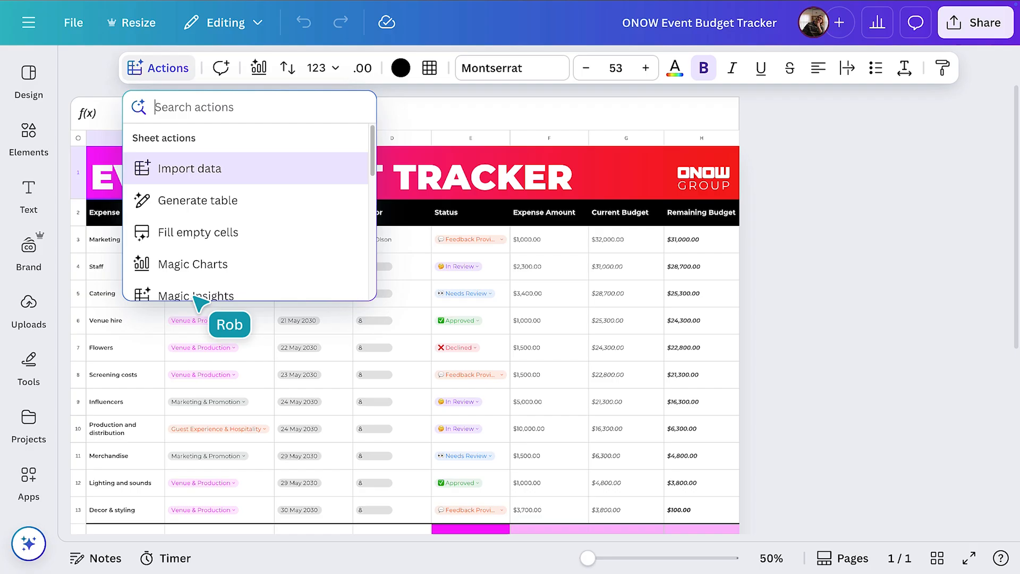
click(197, 295)
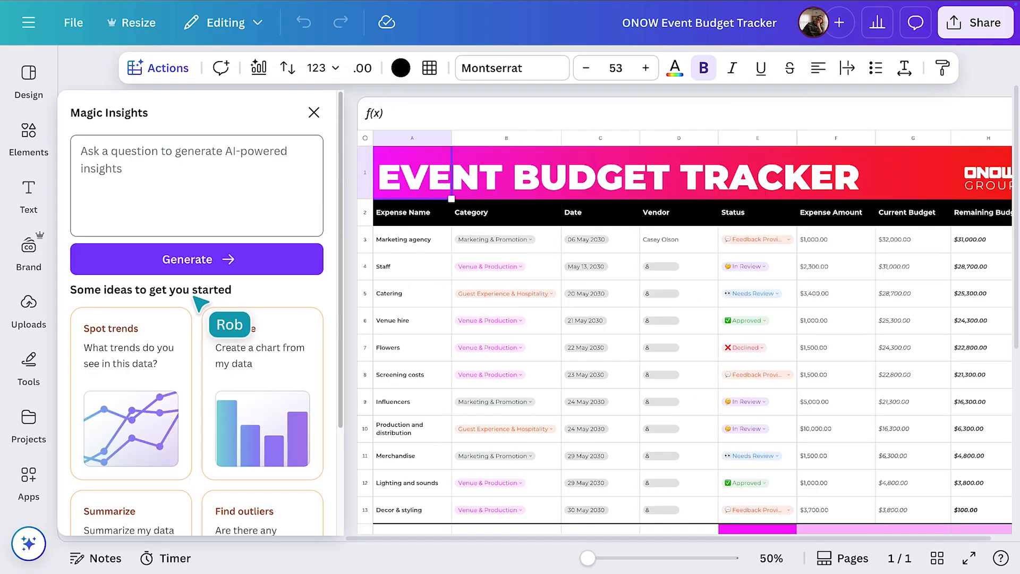
mouse_move(209, 237)
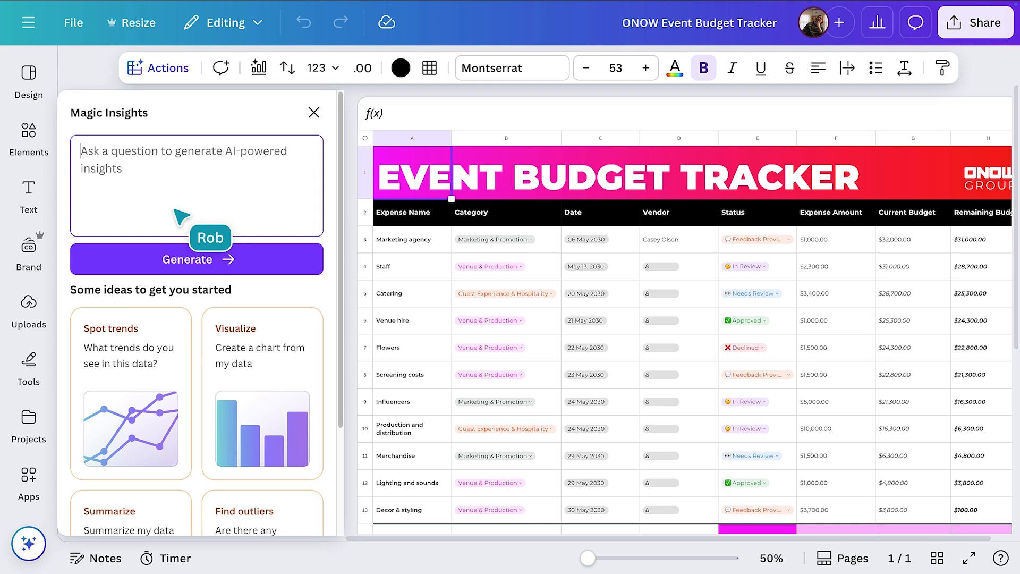
text(What is the biggest saving)
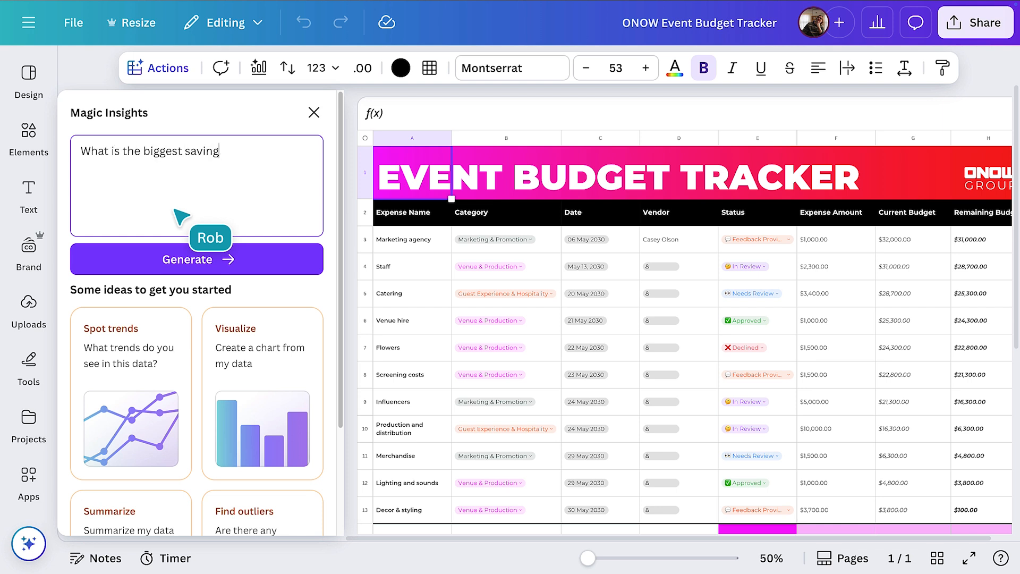
click(196, 259)
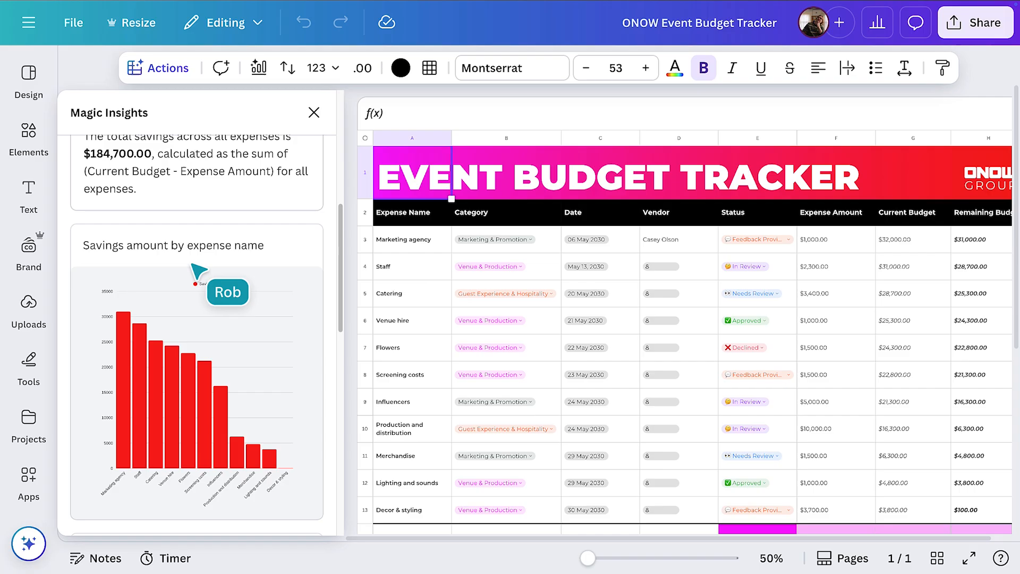
mouse_move(264, 77)
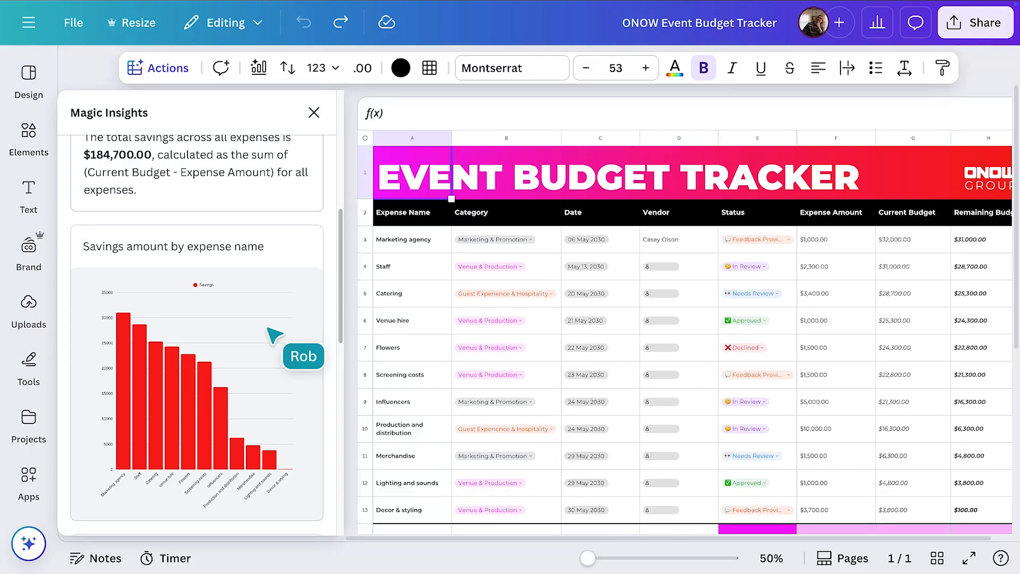
Make a black heading row titled 'Savings amount by expense item' for the chart.
scroll(down, 3)
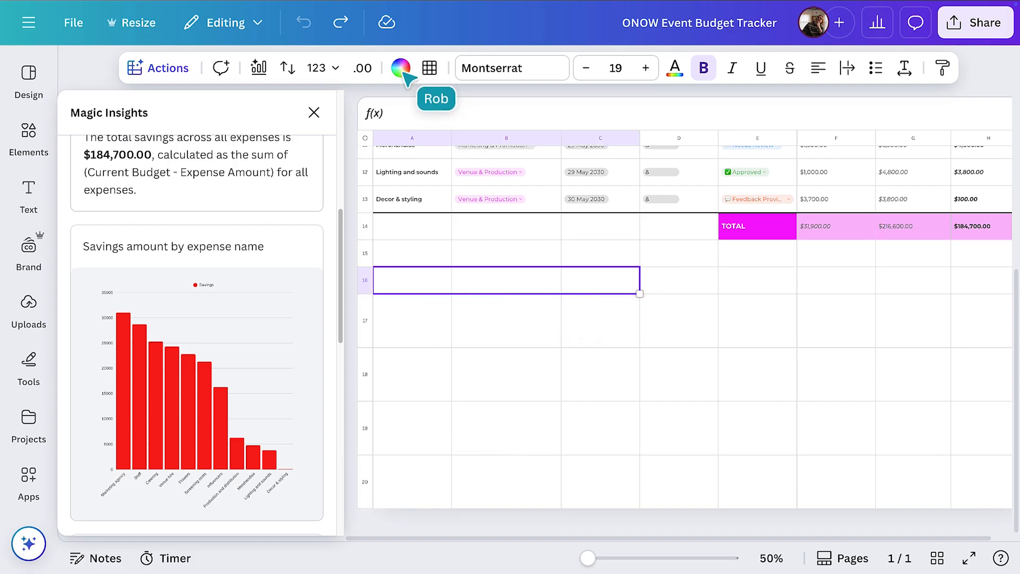
click(400, 68)
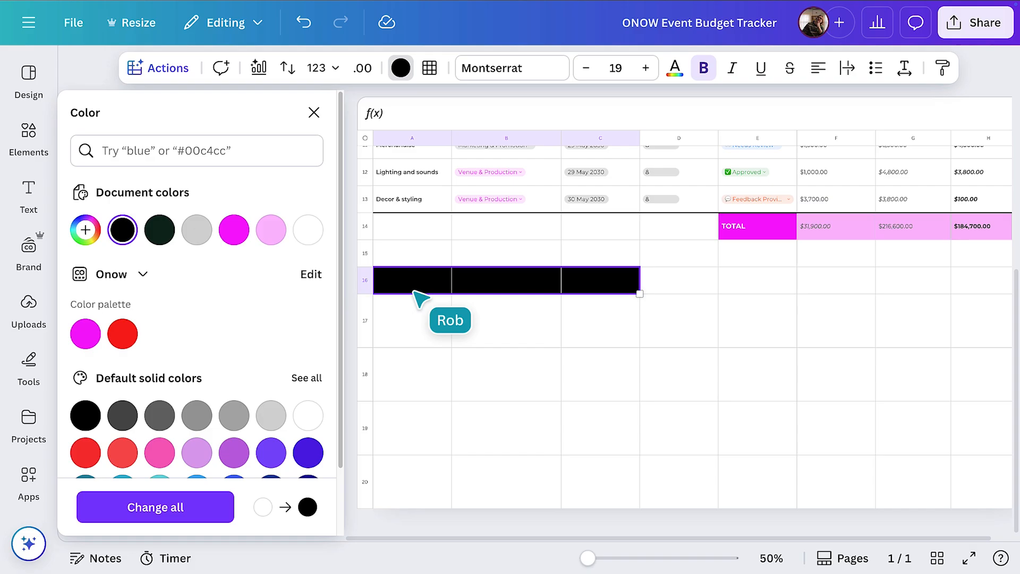
text(Savings amount by expense item)
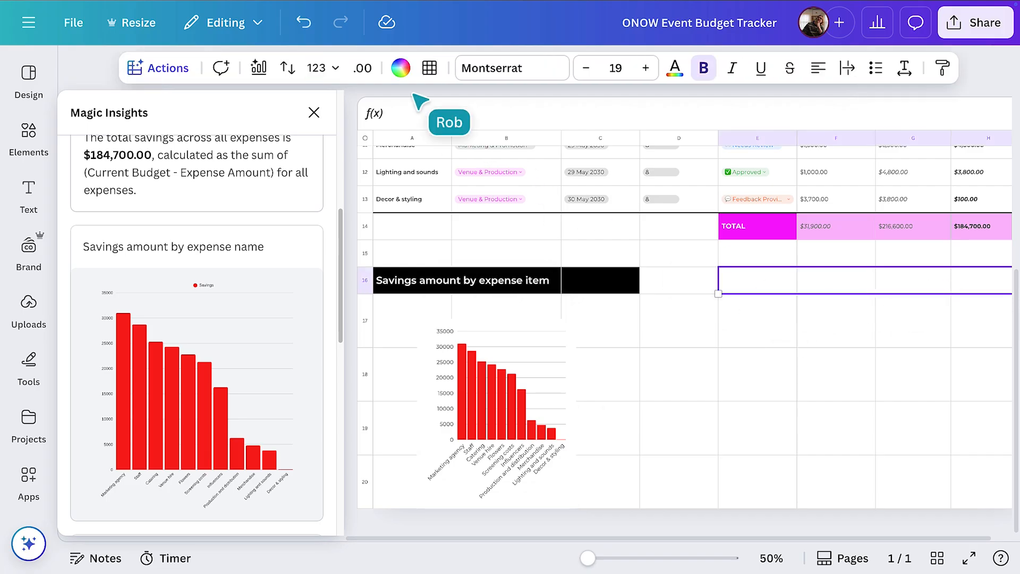
Make a black heading 'What is the biggest saving?' and insert the Marketing agency insight below.
click(401, 68)
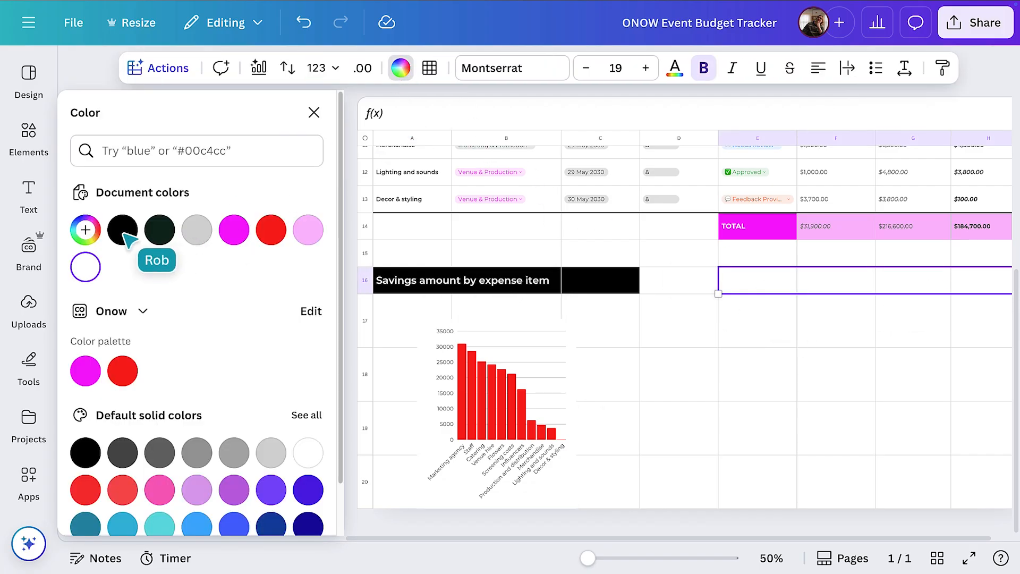
click(121, 229)
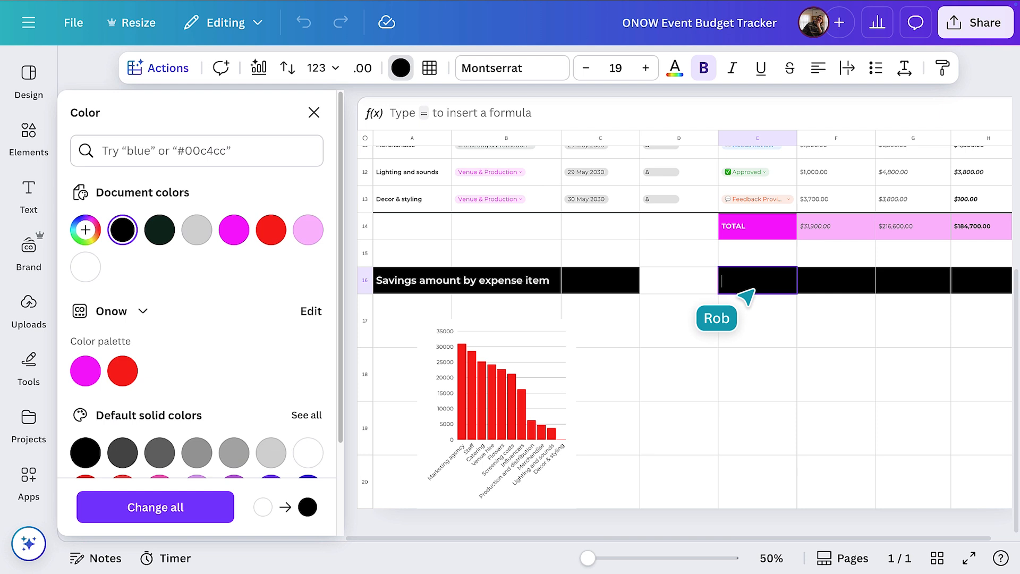
text(What is the biggest saving?)
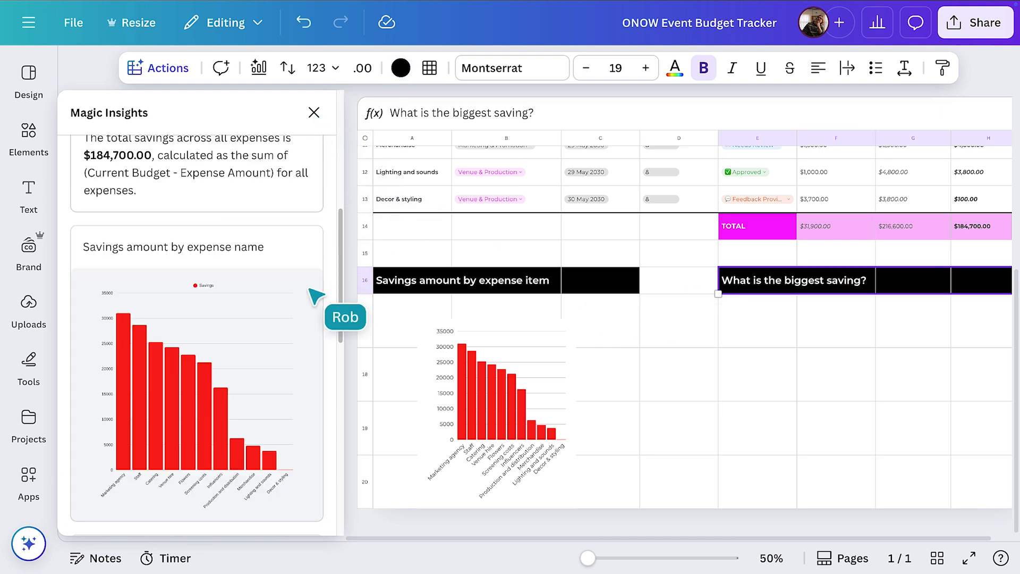
click(304, 323)
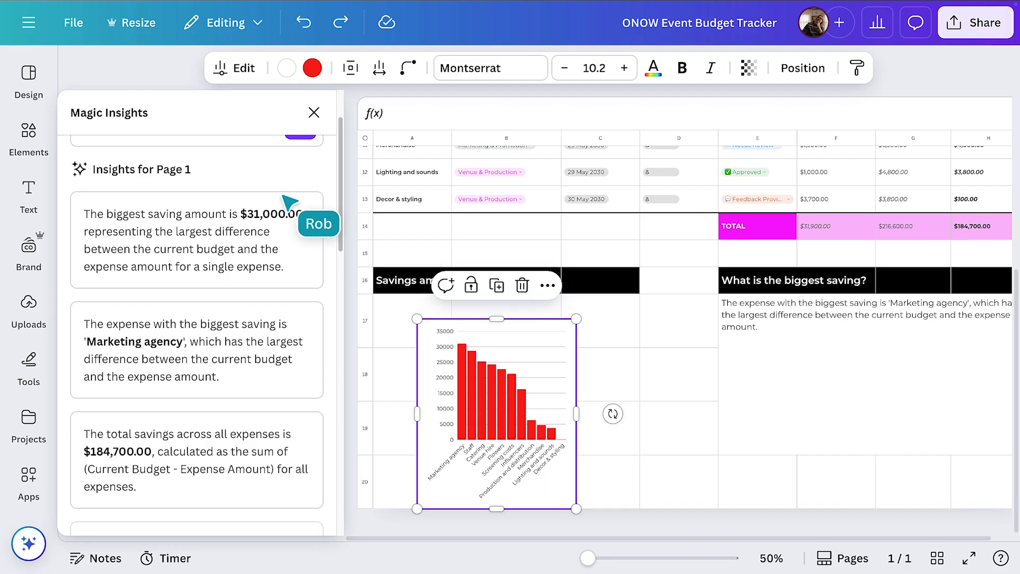
Edit the savings chart and change its type to Pie chart.
click(234, 68)
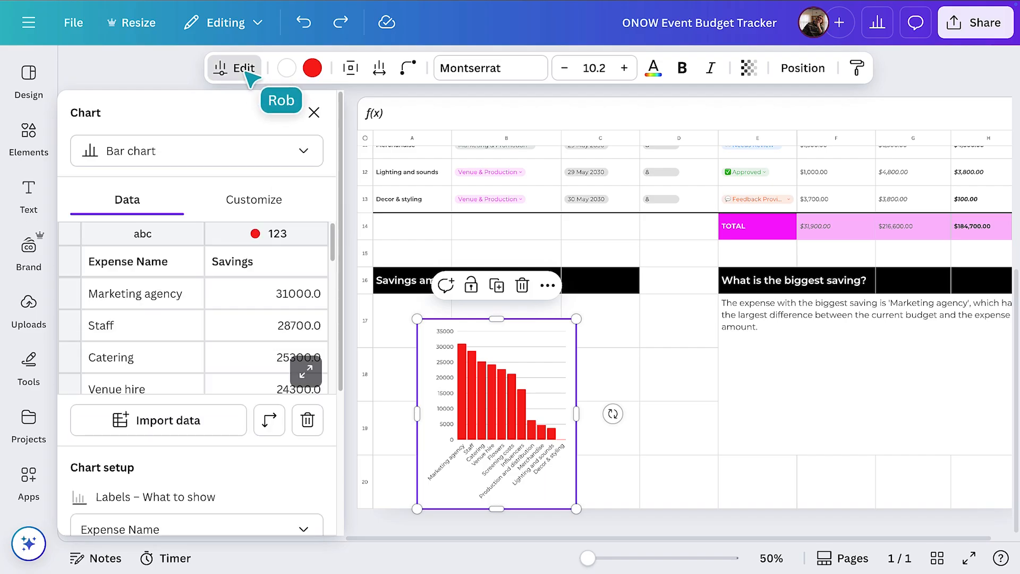
click(195, 150)
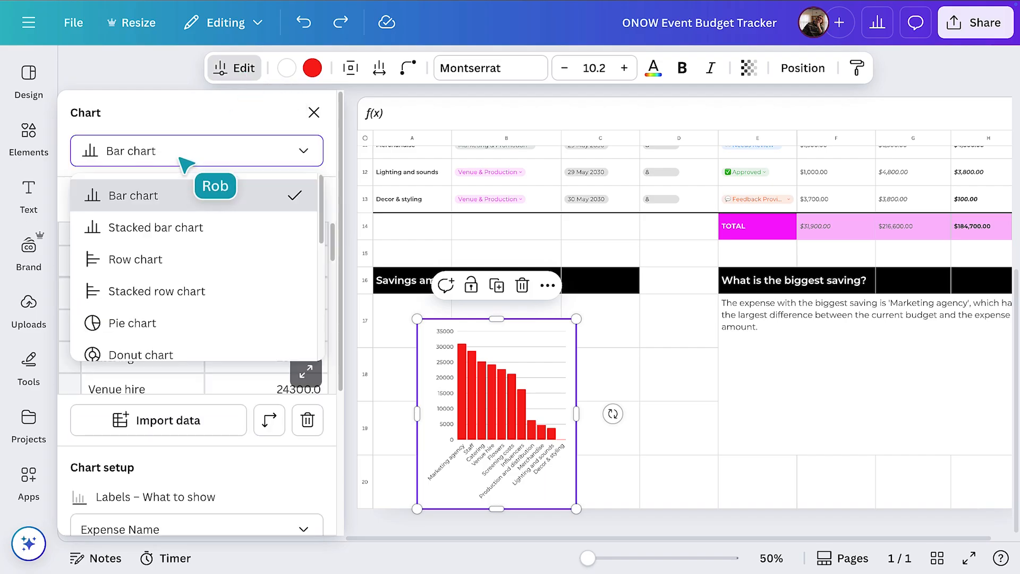
click(135, 323)
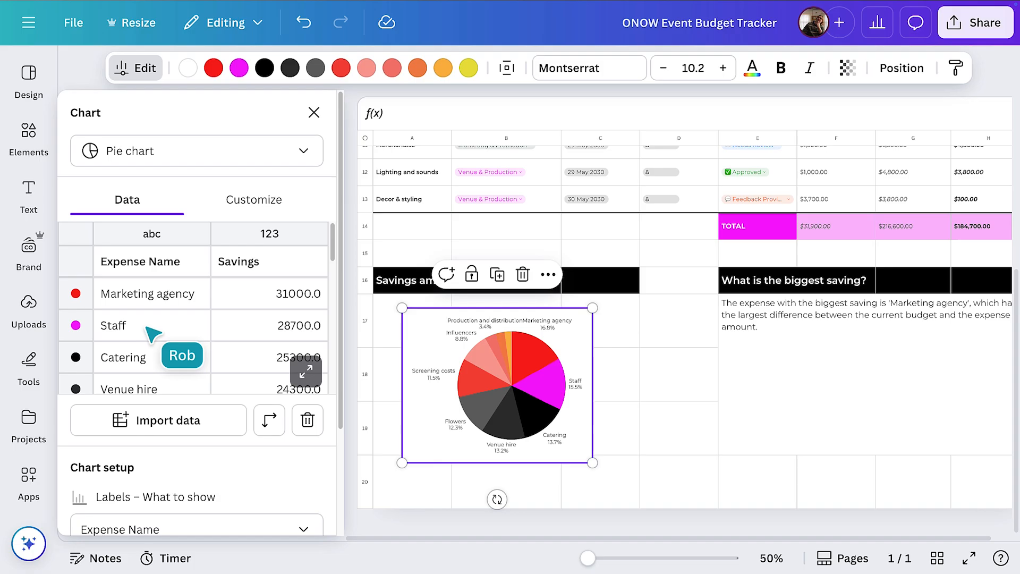
Copy the pie chart and Marketing agency insight onto slide 8 and position them under the title.
key(cmd+c)
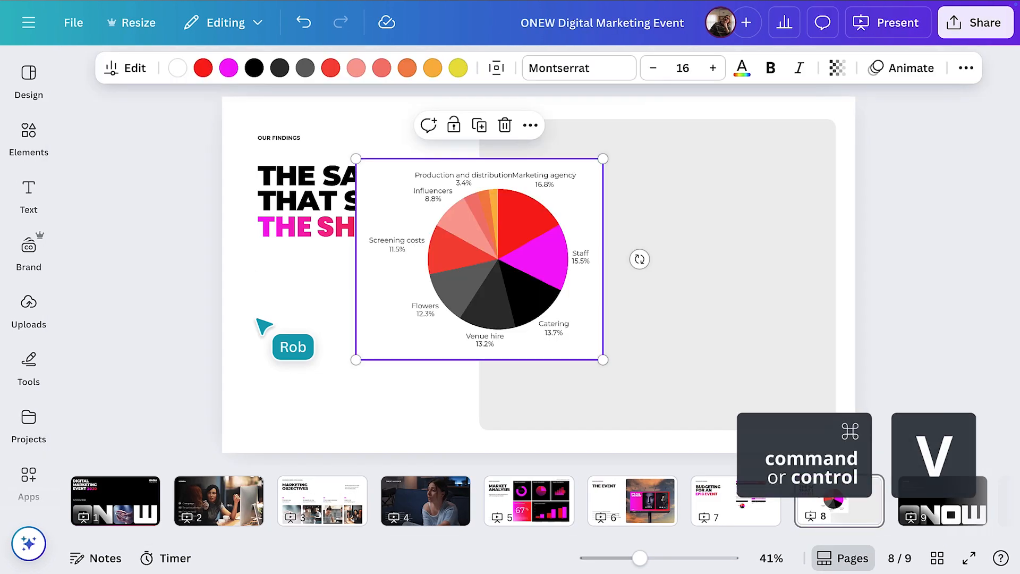
drag(480, 258, 657, 276)
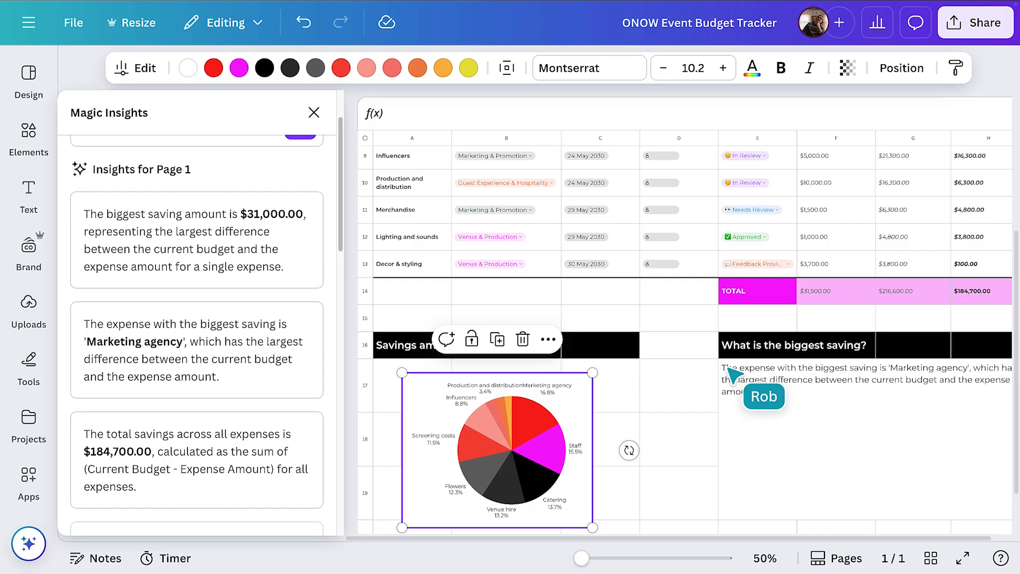
click(845, 380)
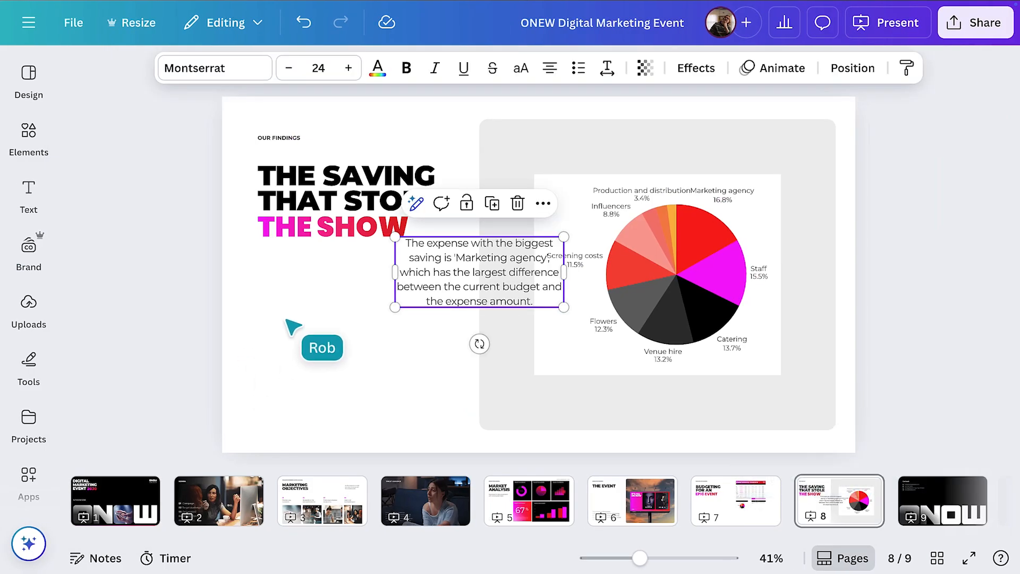
drag(479, 271, 341, 395)
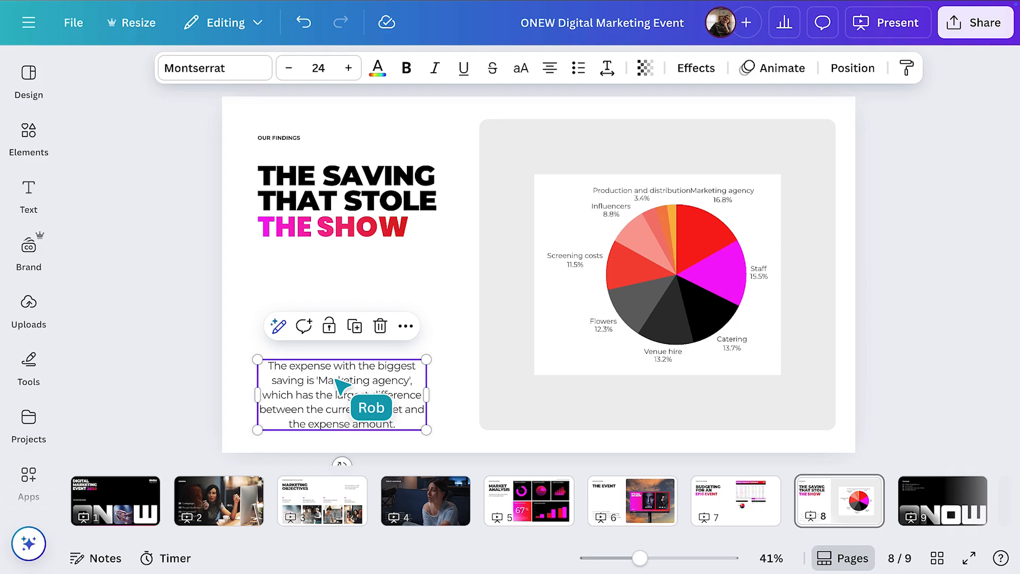
click(735, 500)
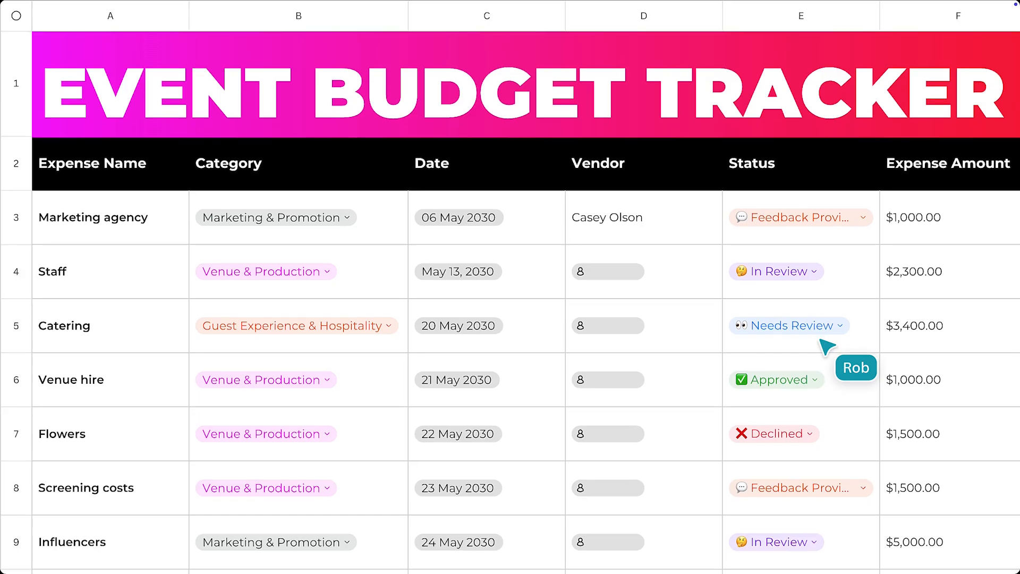
Scroll down the budget sheet to review the recalculated Remaining Budget column.
scroll(down, 3)
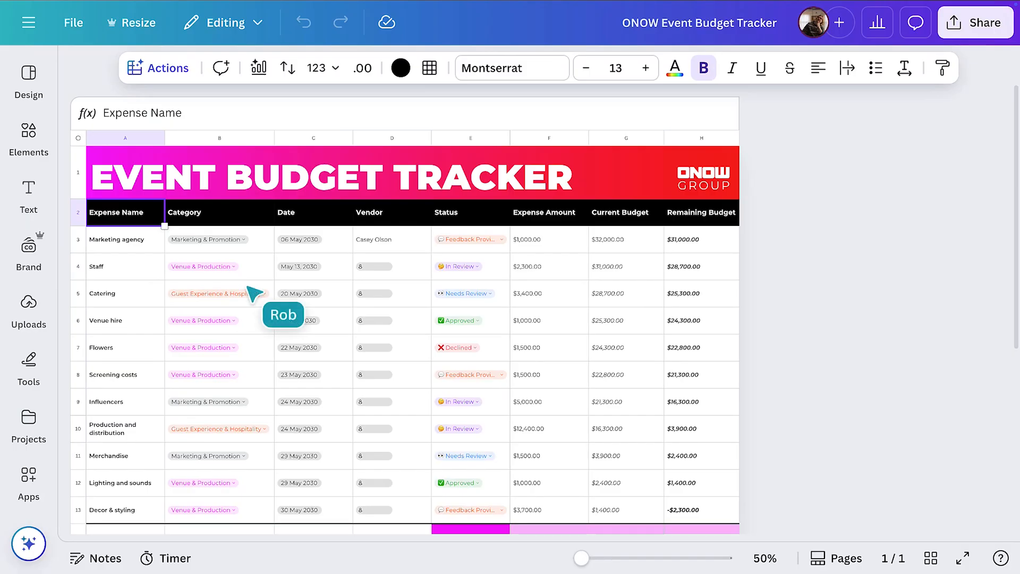
Choose Import data from the sheet's Actions list to show the import sources.
click(158, 67)
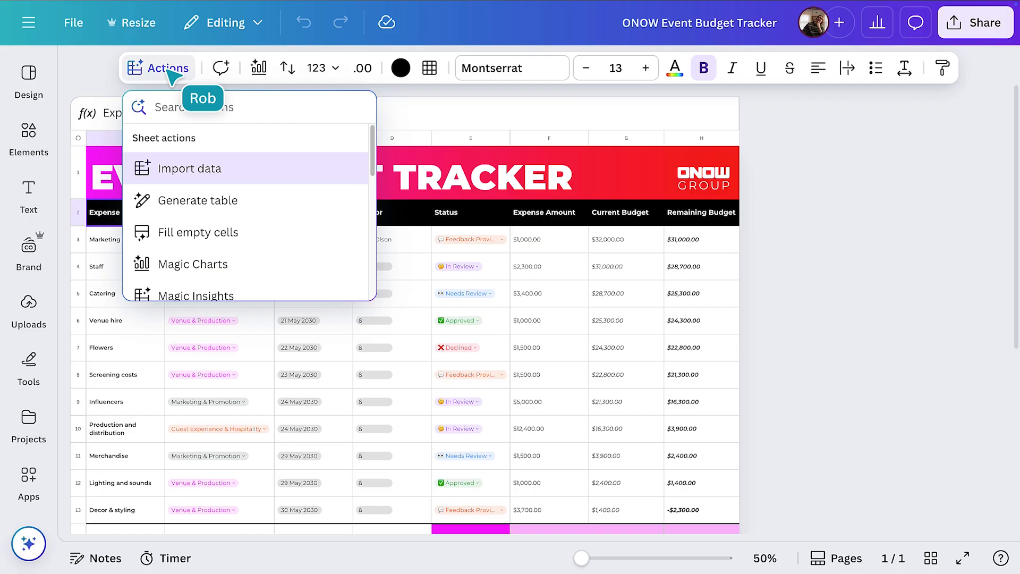
click(189, 168)
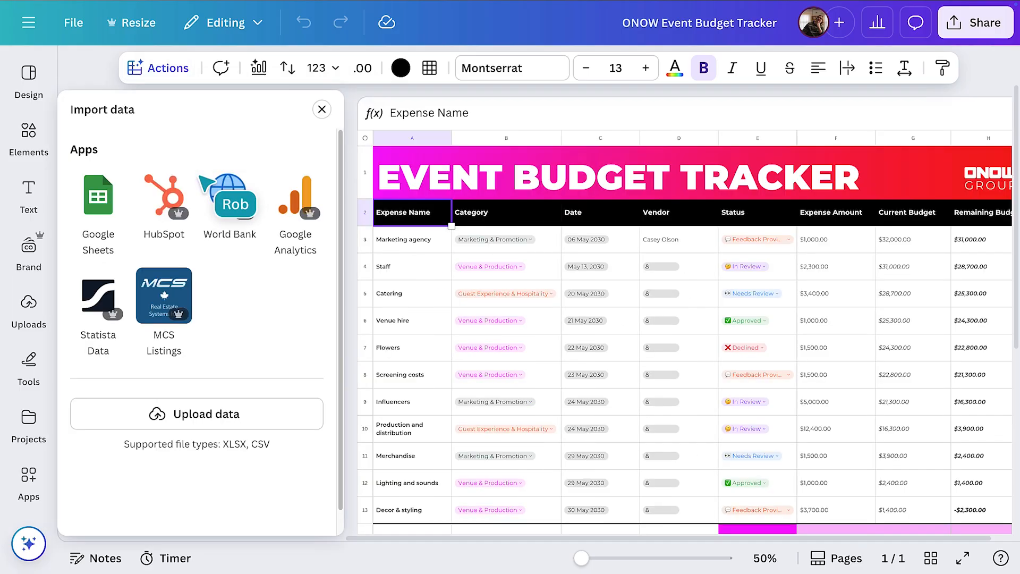
mouse_move(273, 465)
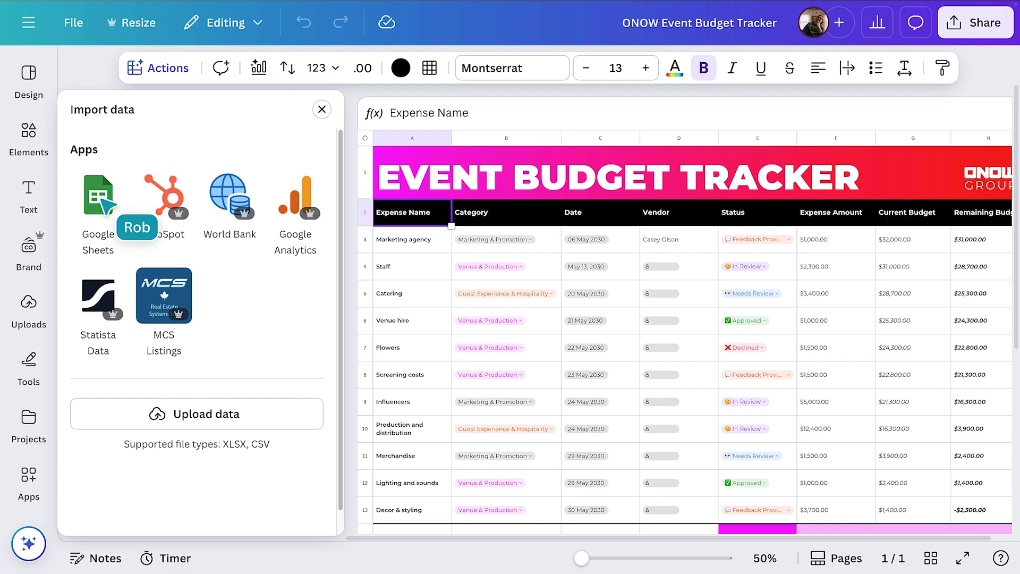
mouse_move(952, 39)
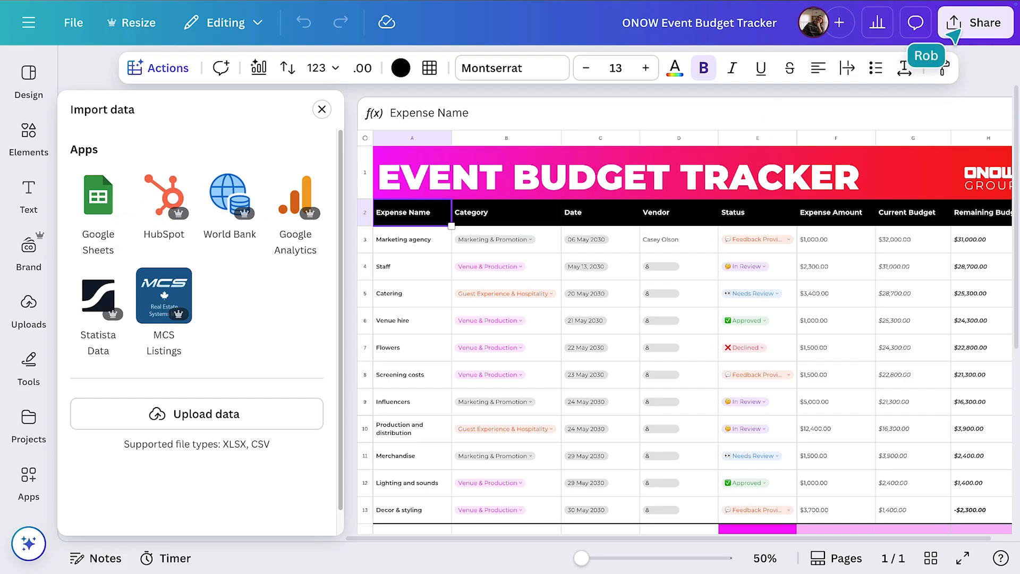
From Share, go to Download and show the file type choices with CSV selected.
click(982, 23)
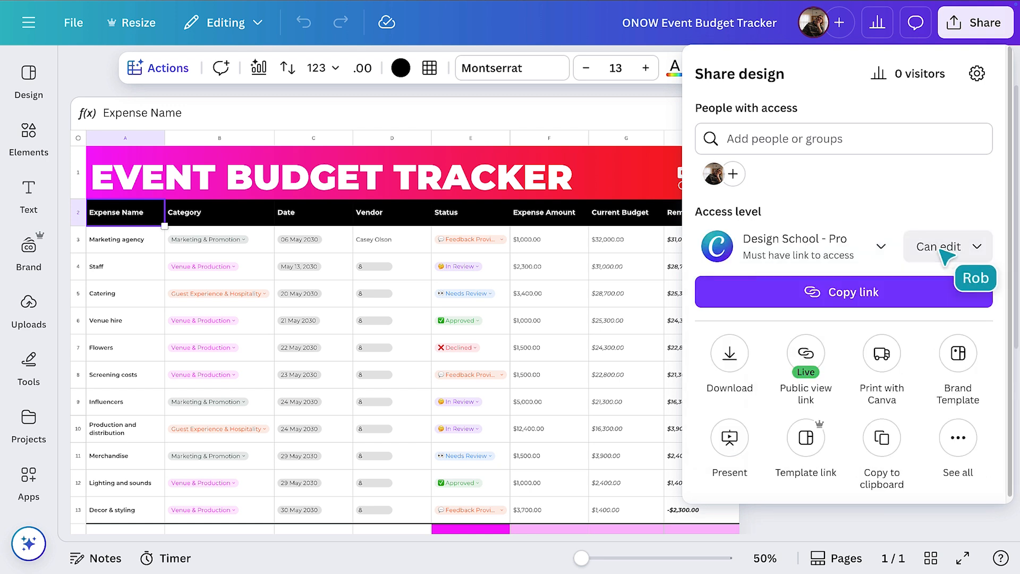
click(842, 291)
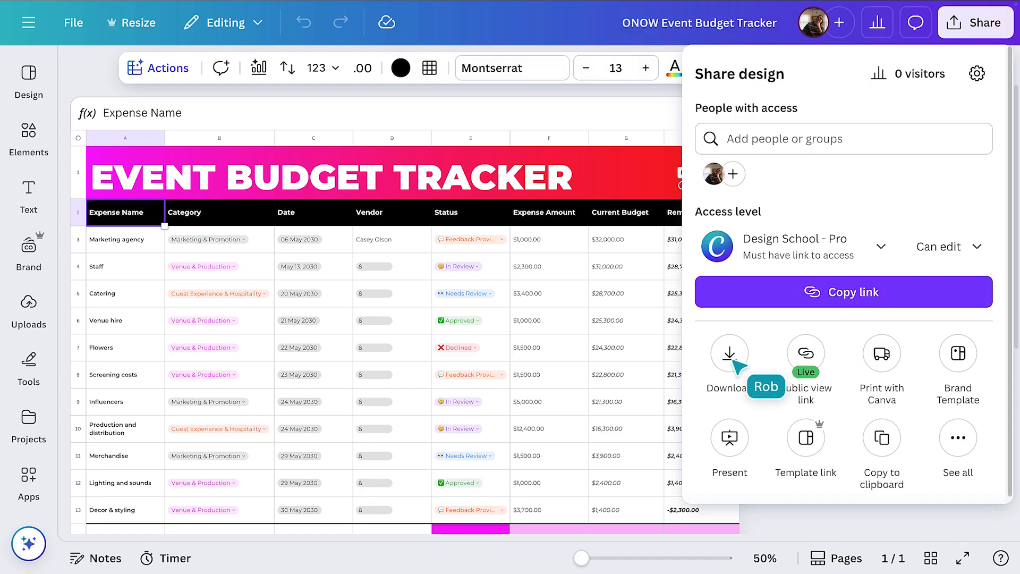
click(729, 358)
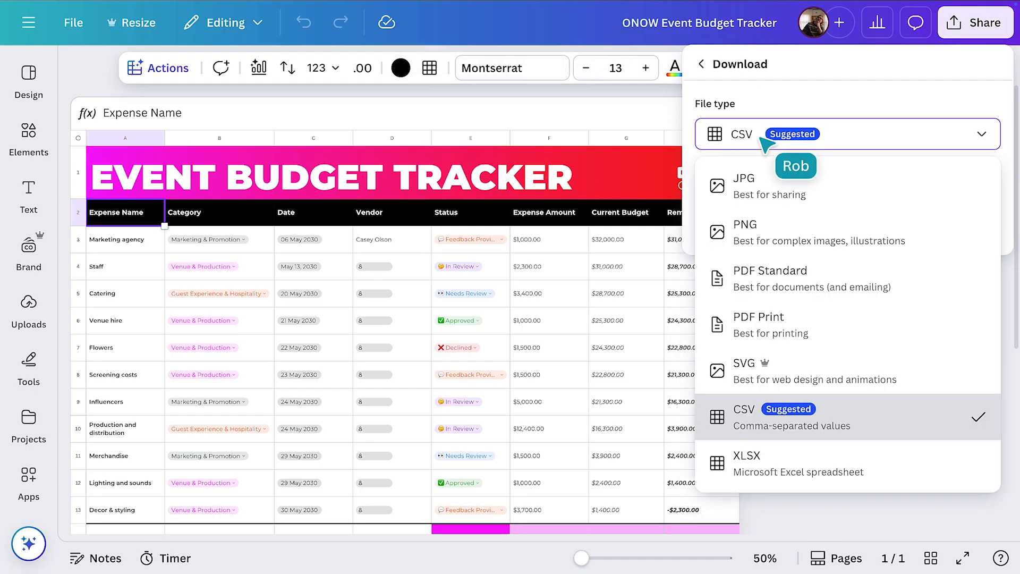
mouse_move(771, 426)
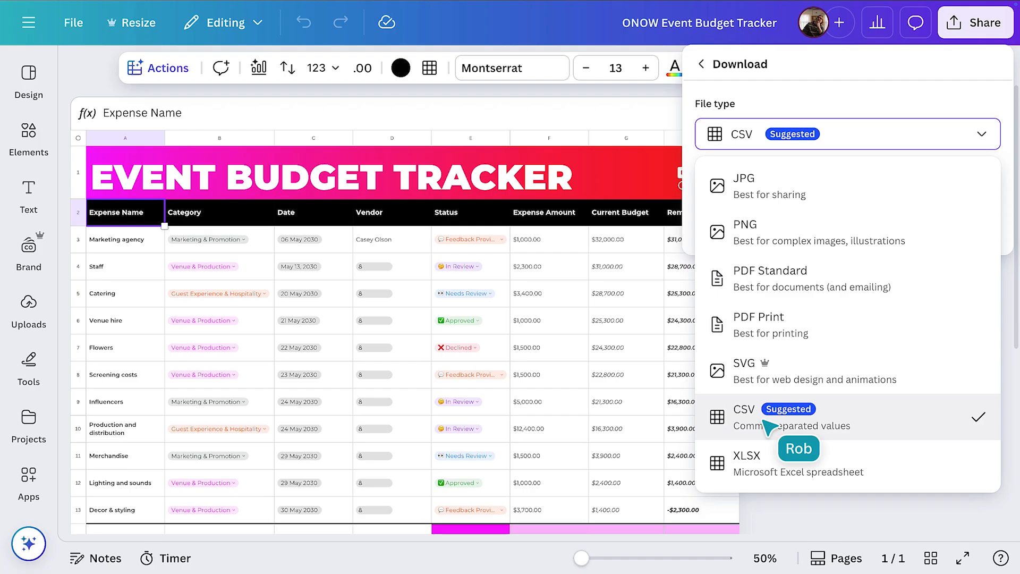
mouse_move(769, 185)
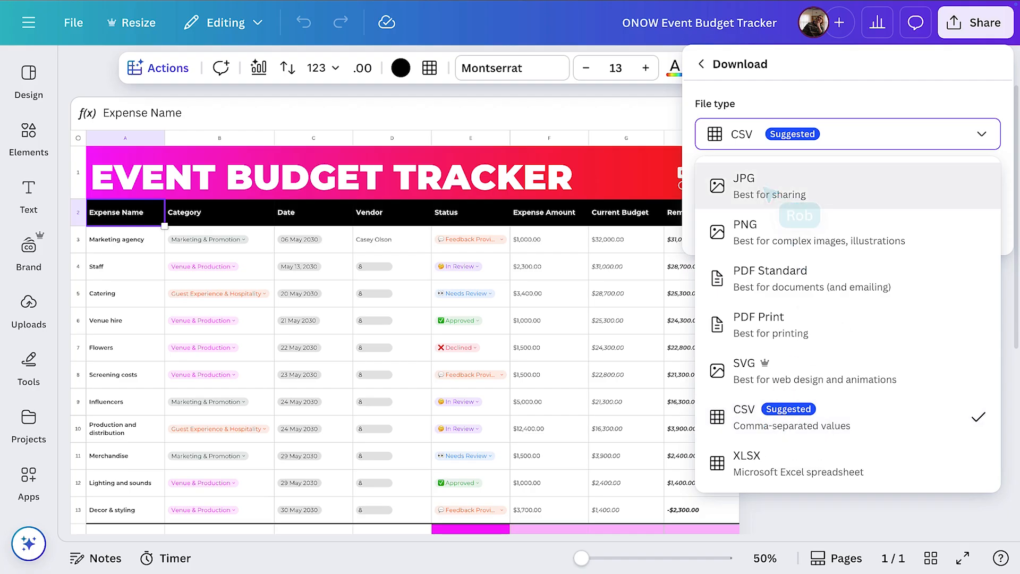
mouse_move(772, 194)
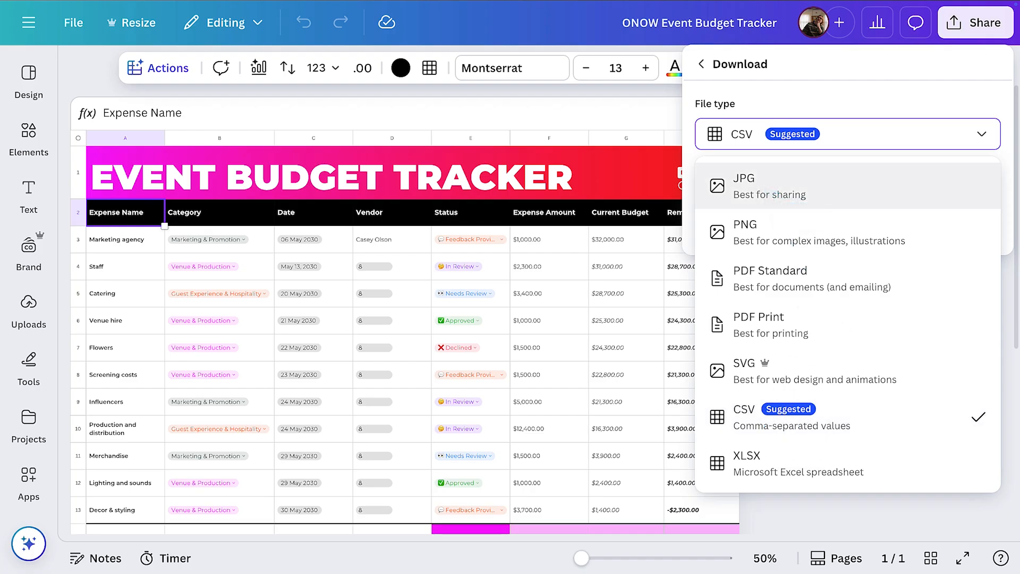